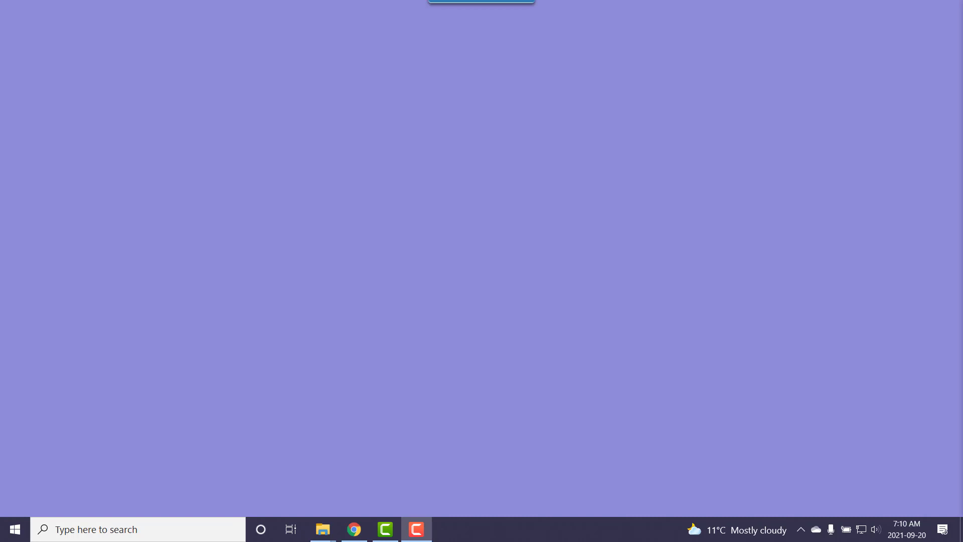
{"action": "mouse_move", "coordinate": [560, 461]}
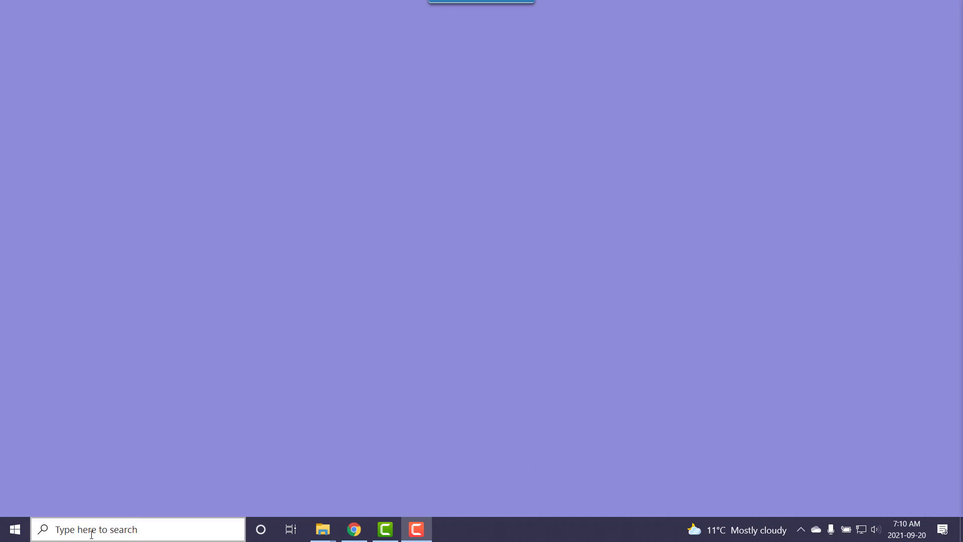
Launch Anaconda Prompt (Anaconda3 64-bit) from the Start menu with Run as administrator
{"action": "left_click", "coordinate": [13, 529]}
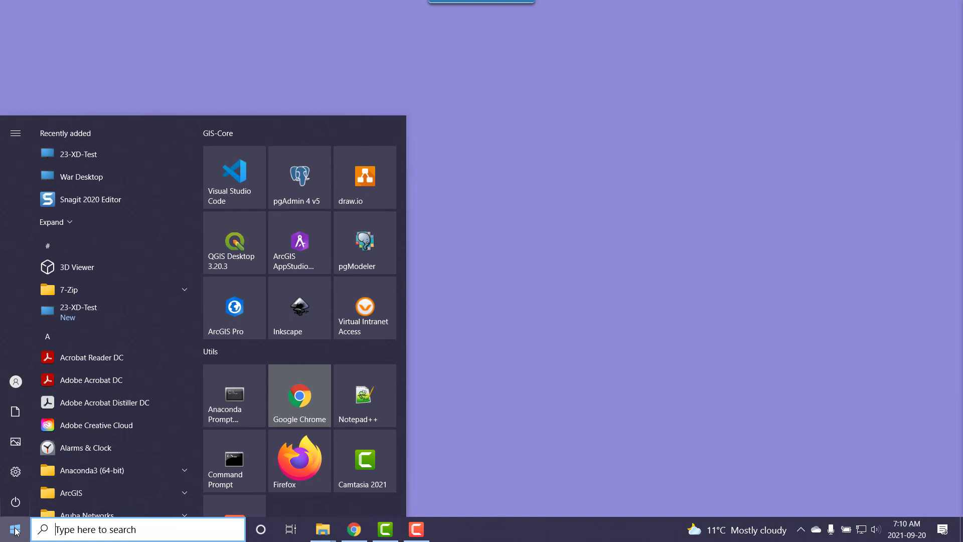
{"action": "mouse_move", "coordinate": [61, 338]}
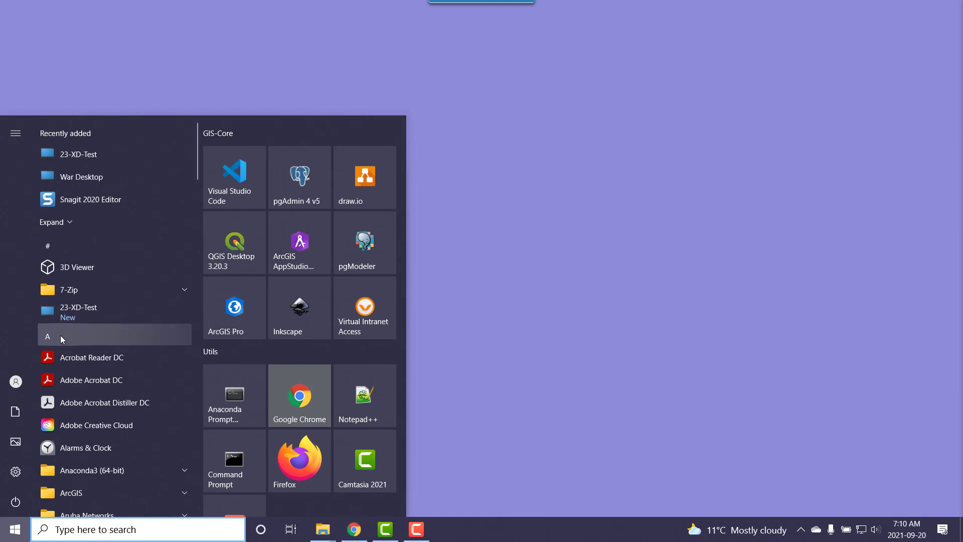
{"action": "scroll", "scroll_direction": "down", "scroll_amount": 3}
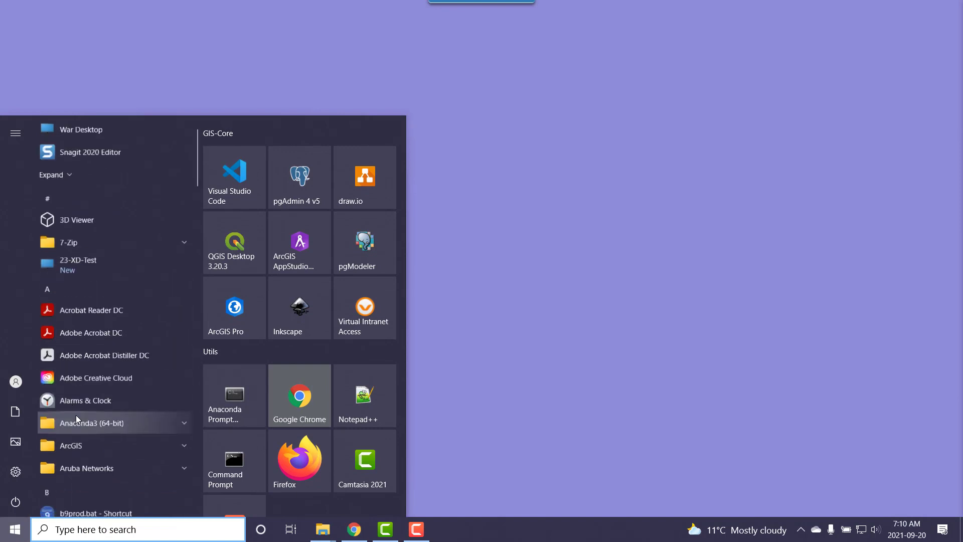
{"action": "left_click", "coordinate": [113, 423]}
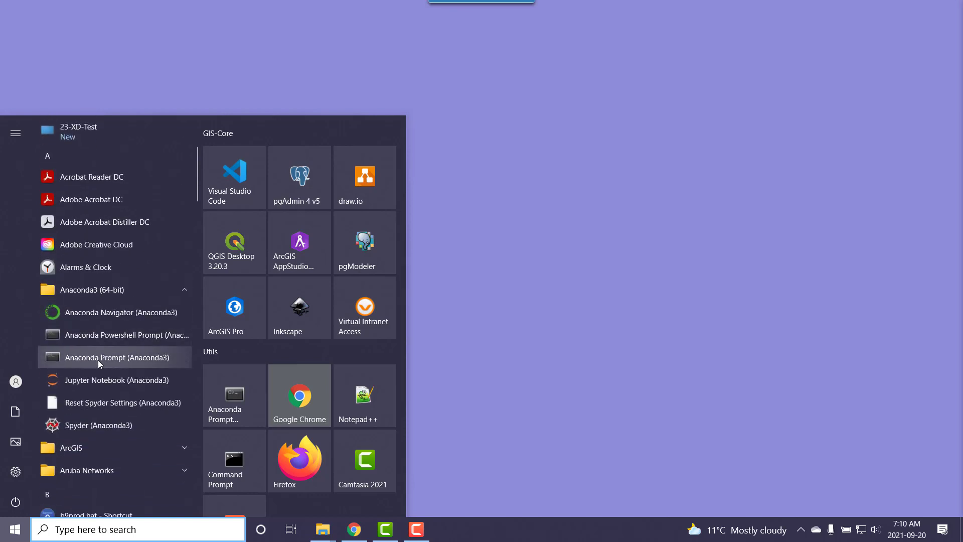
{"action": "left_click", "coordinate": [137, 529]}
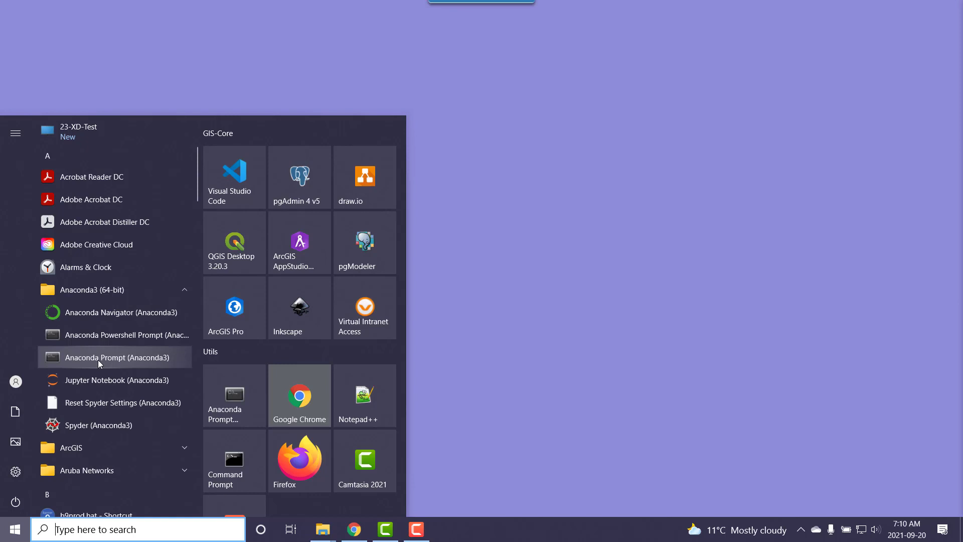
{"action": "right_click", "coordinate": [116, 357]}
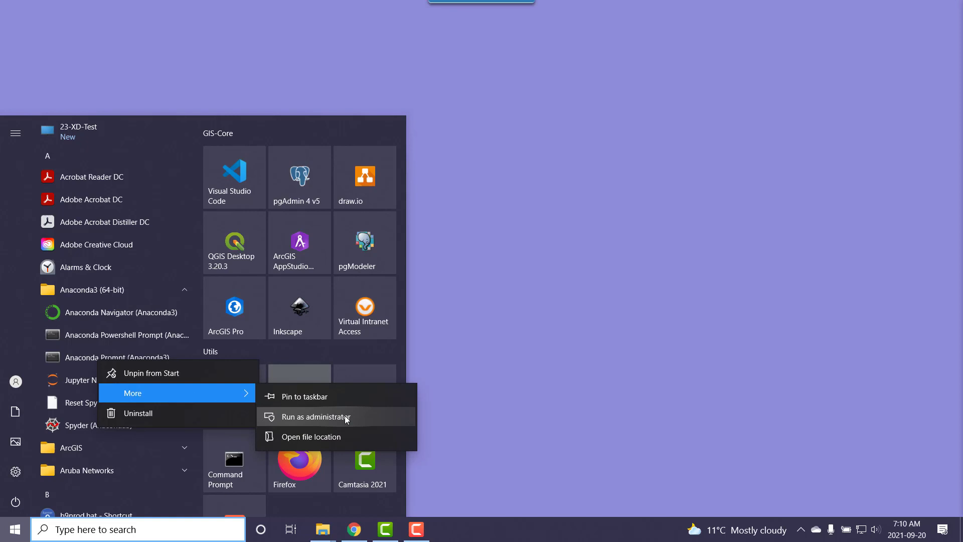
{"action": "left_click", "coordinate": [315, 416]}
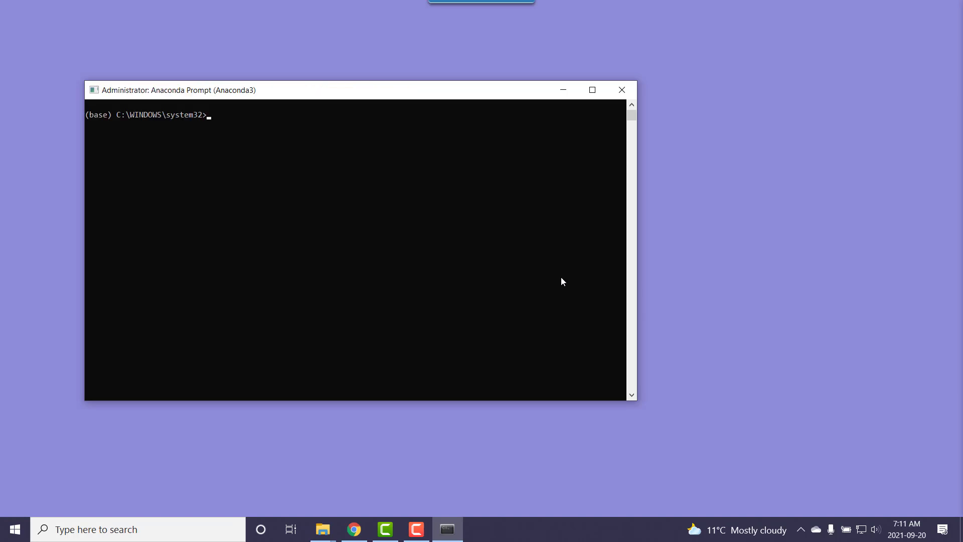
{"action": "mouse_move", "coordinate": [564, 211]}
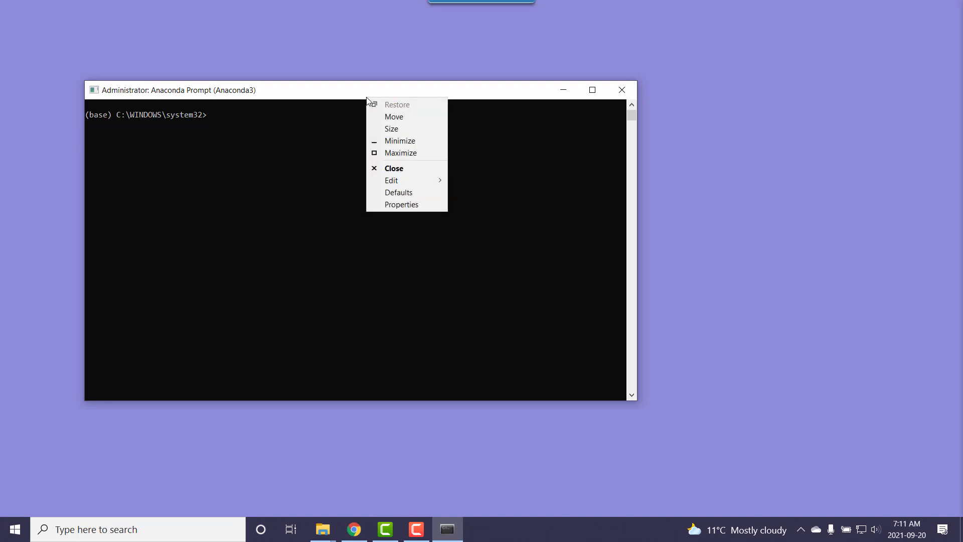
{"action": "mouse_move", "coordinate": [402, 205]}
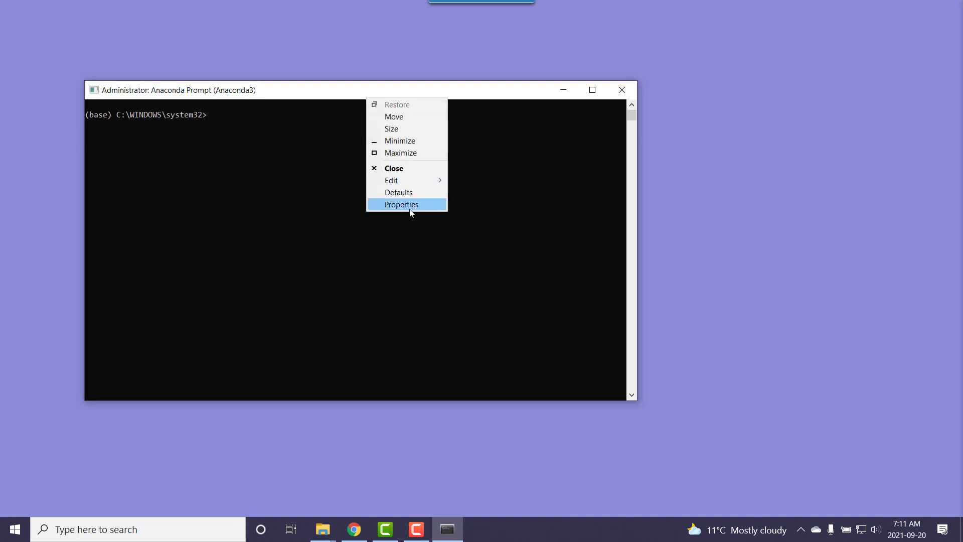
Set the console font to Consolas size 24 in the window Properties
{"action": "left_click", "coordinate": [401, 204]}
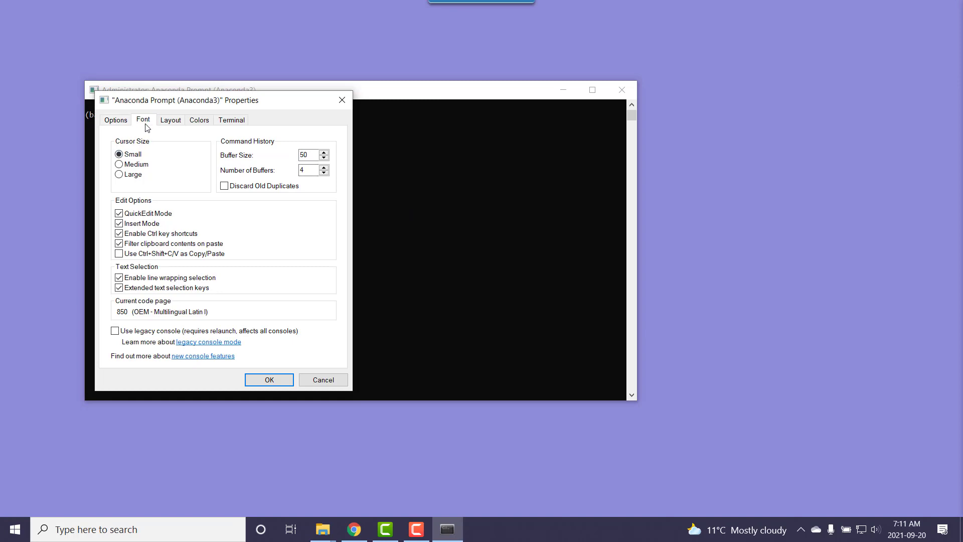
{"action": "left_click", "coordinate": [143, 119]}
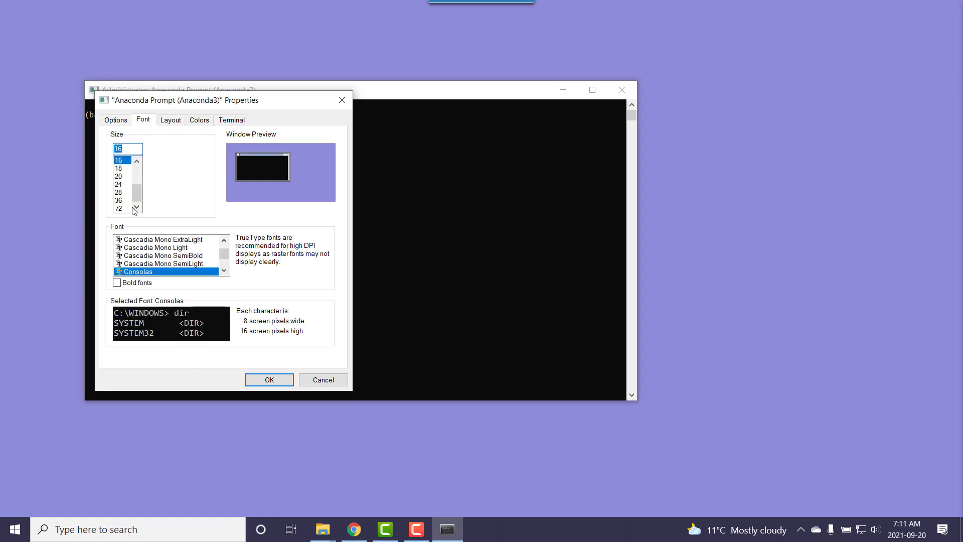
{"action": "left_click", "coordinate": [119, 184]}
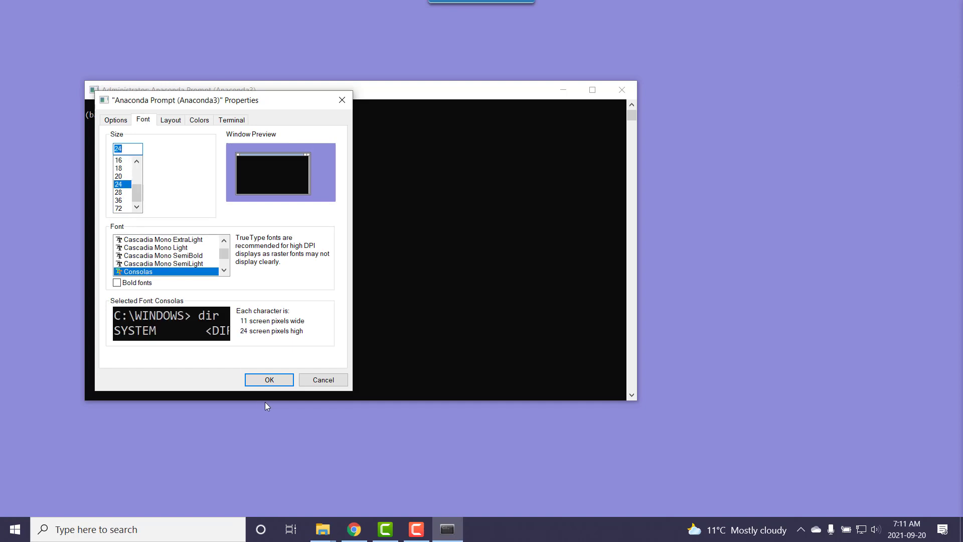
{"action": "left_click", "coordinate": [269, 379]}
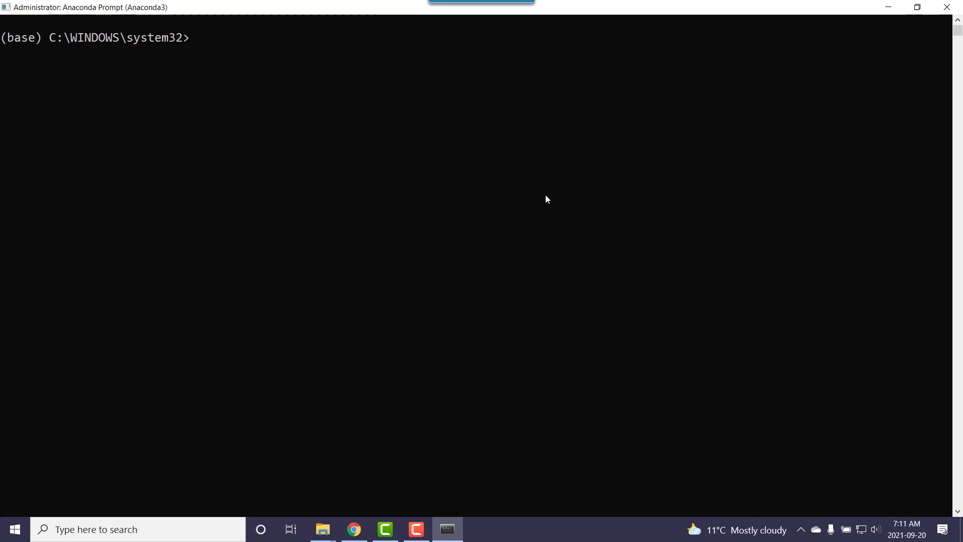
{"action": "mouse_move", "coordinate": [611, 207]}
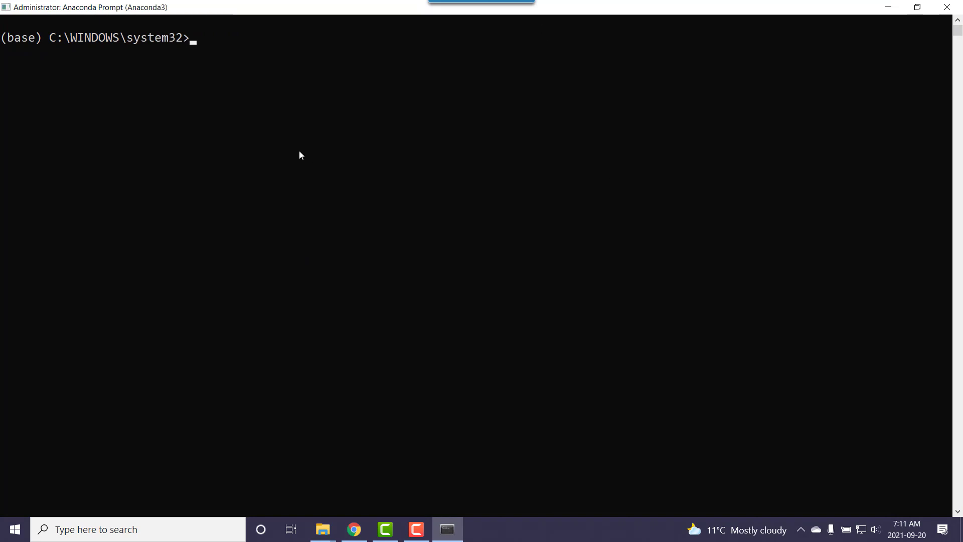
{"action": "mouse_move", "coordinate": [171, 51]}
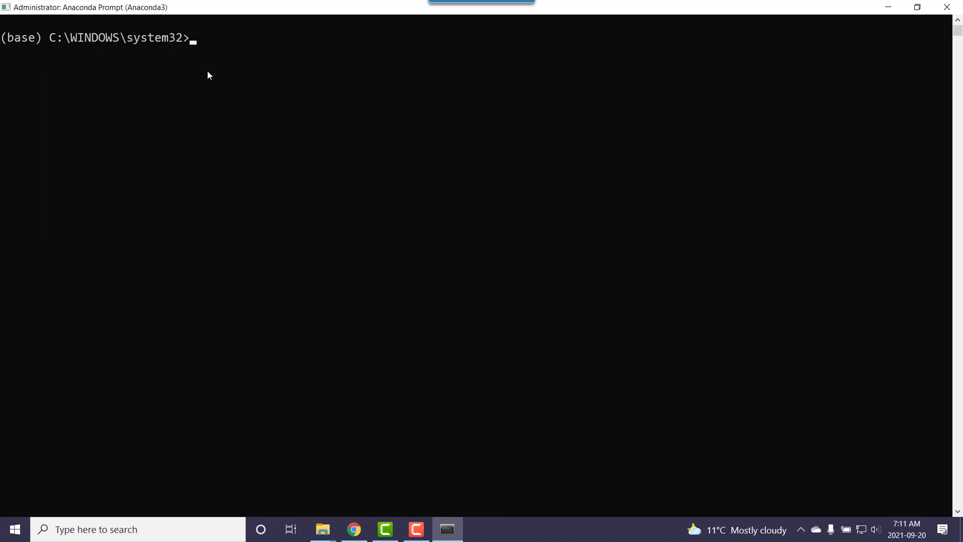
{"action": "mouse_move", "coordinate": [240, 50]}
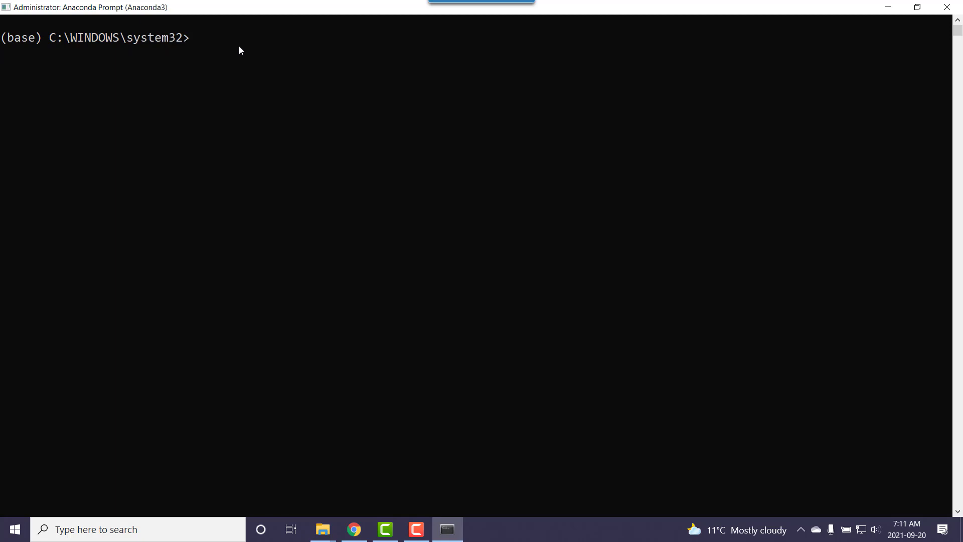
Check the base environment's Python version, reported as Python 3.8.8
{"action": "type", "text": "py"}
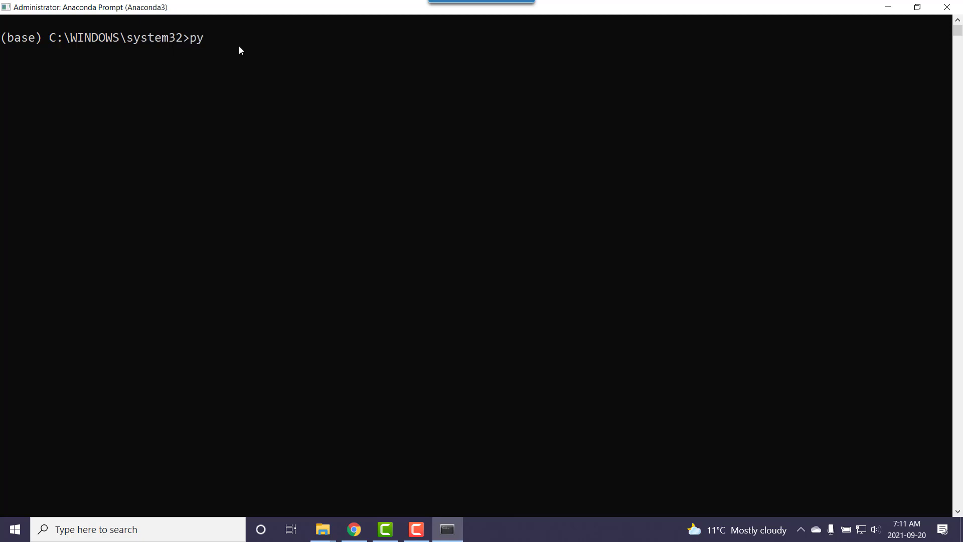
{"action": "type", "text": "thon"}
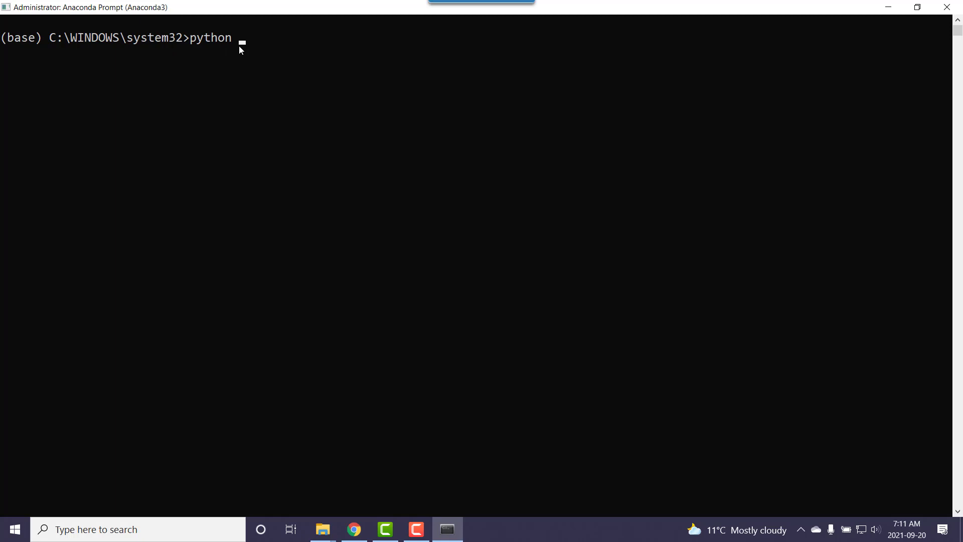
{"action": "type", "text": "-ver"}
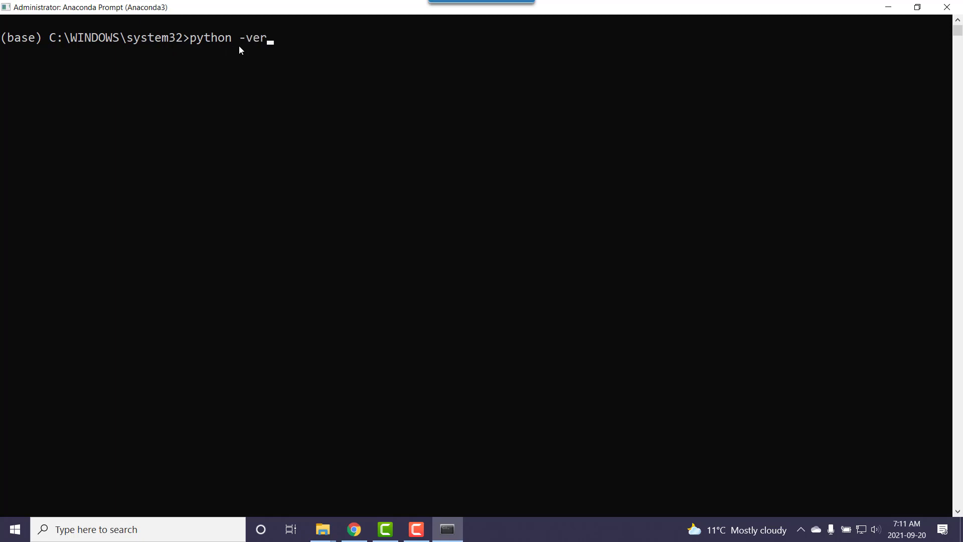
{"action": "type", "text": "sion"}
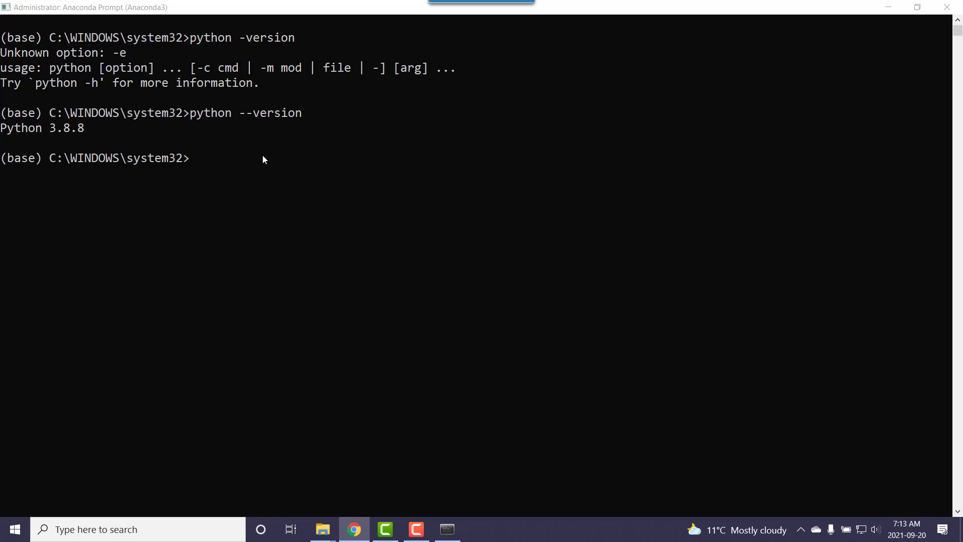
{"action": "mouse_move", "coordinate": [250, 160]}
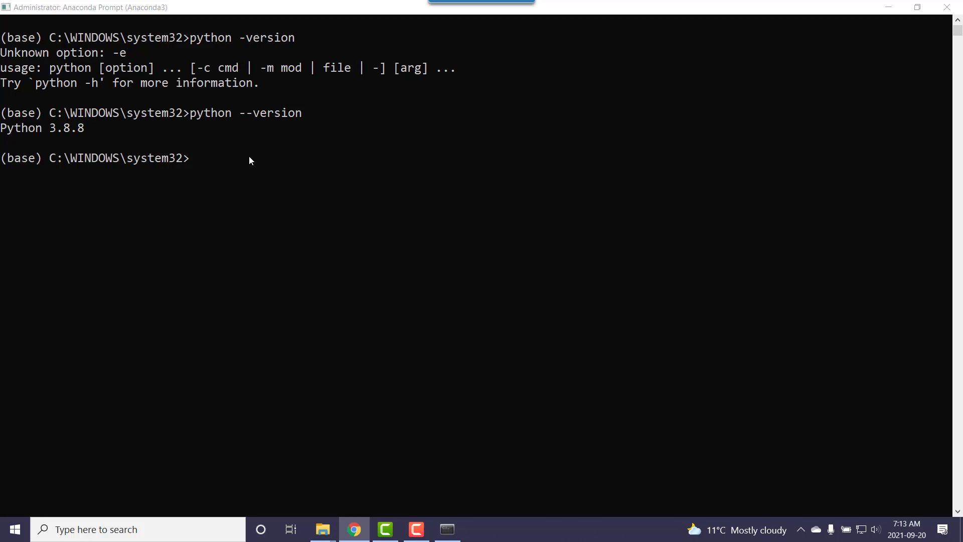
{"action": "mouse_move", "coordinate": [236, 173]}
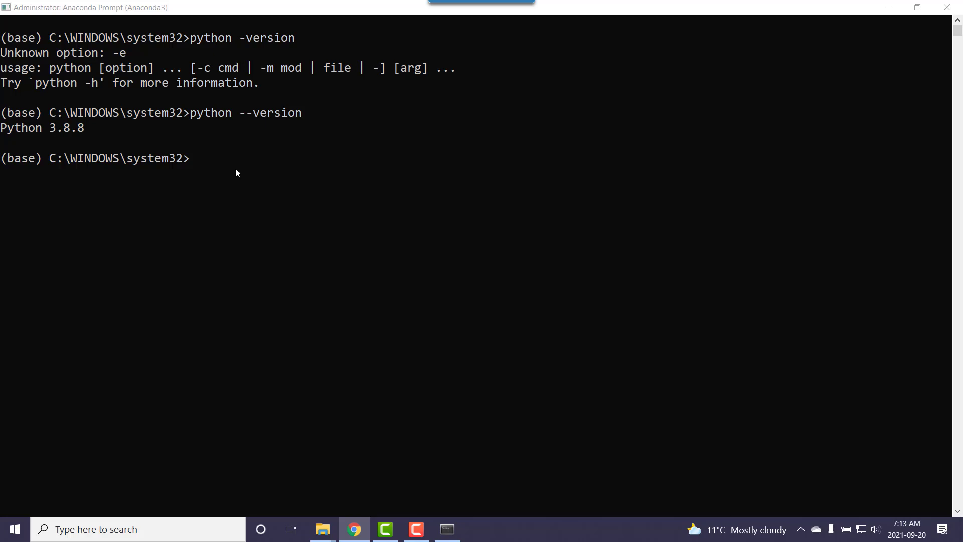
Run conda update --all on the base environment to reach the Proceed prompt
{"action": "type", "text": "conda update --all"}
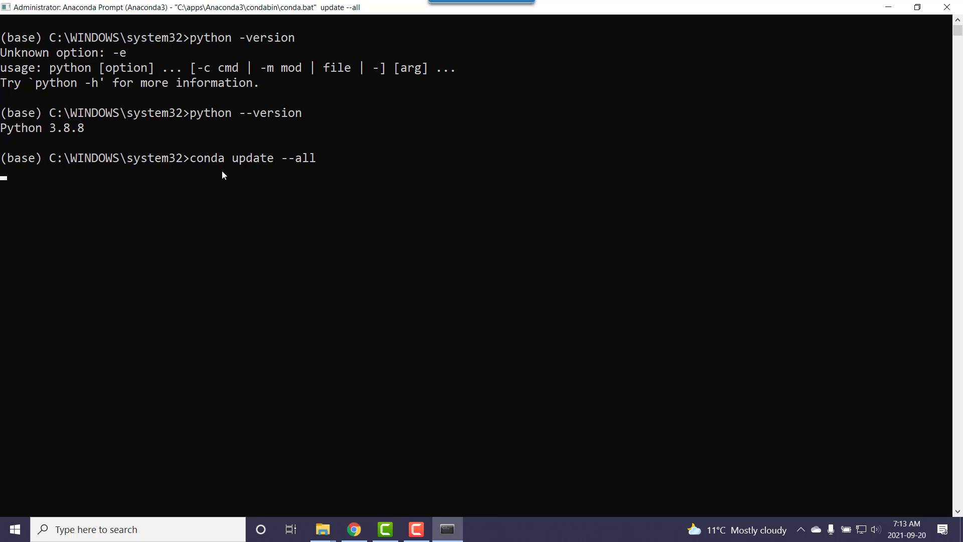
{"action": "mouse_move", "coordinate": [269, 170]}
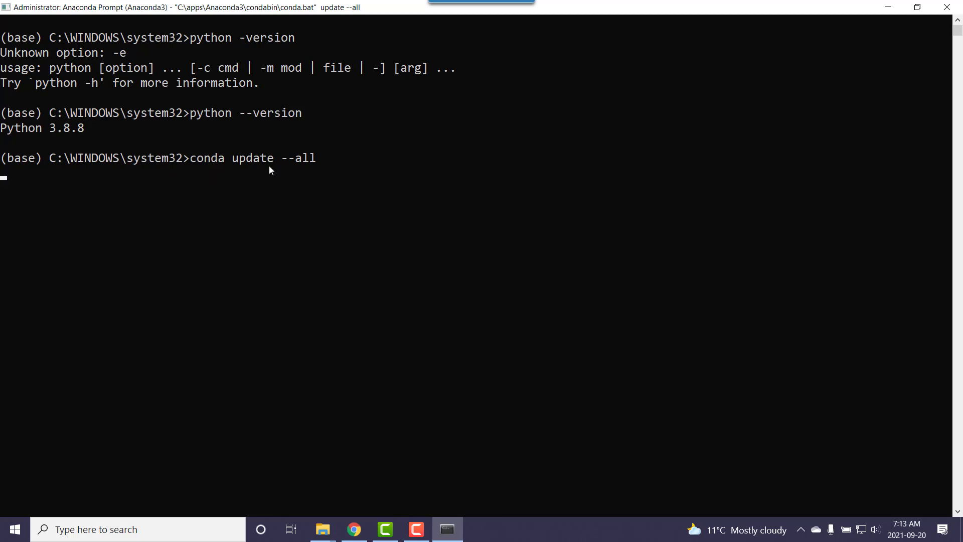
{"action": "mouse_move", "coordinate": [342, 172]}
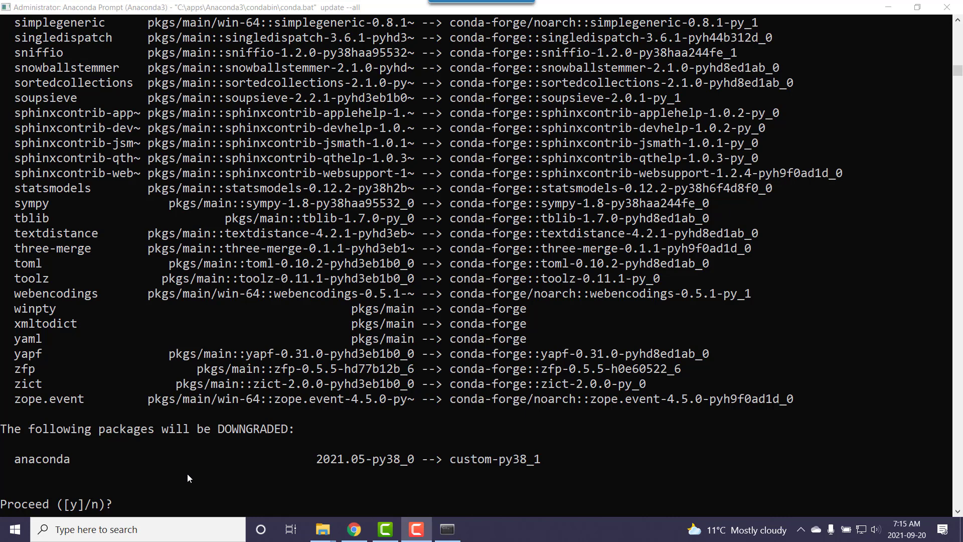
{"action": "mouse_move", "coordinate": [152, 502]}
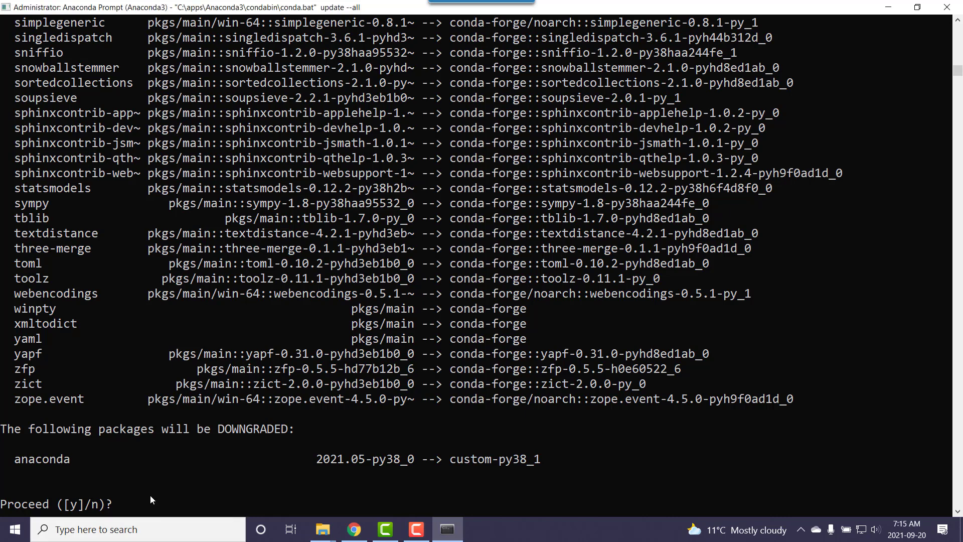
Confirm the update with y and let the new packages download and extract
{"action": "type", "text": "y"}
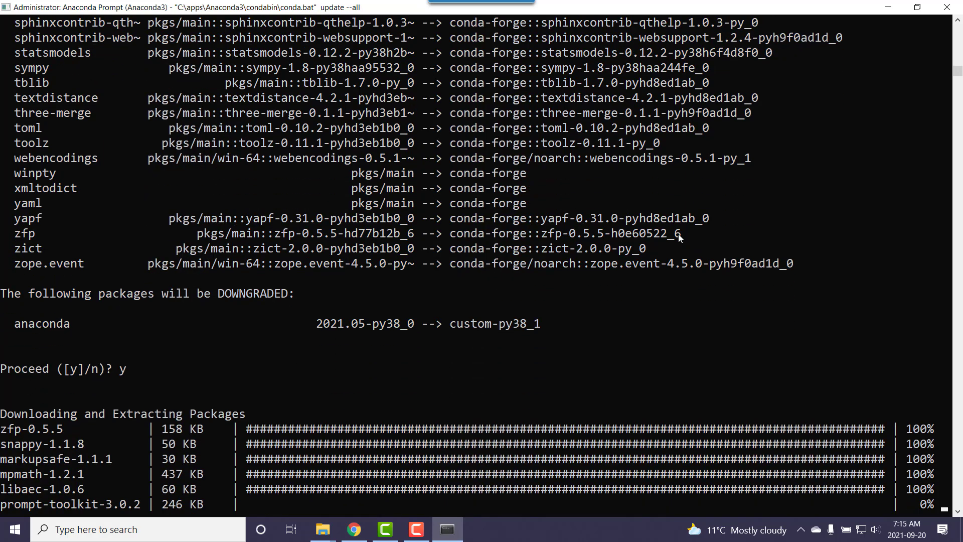
{"action": "scroll", "scroll_direction": "down", "scroll_amount": 3}
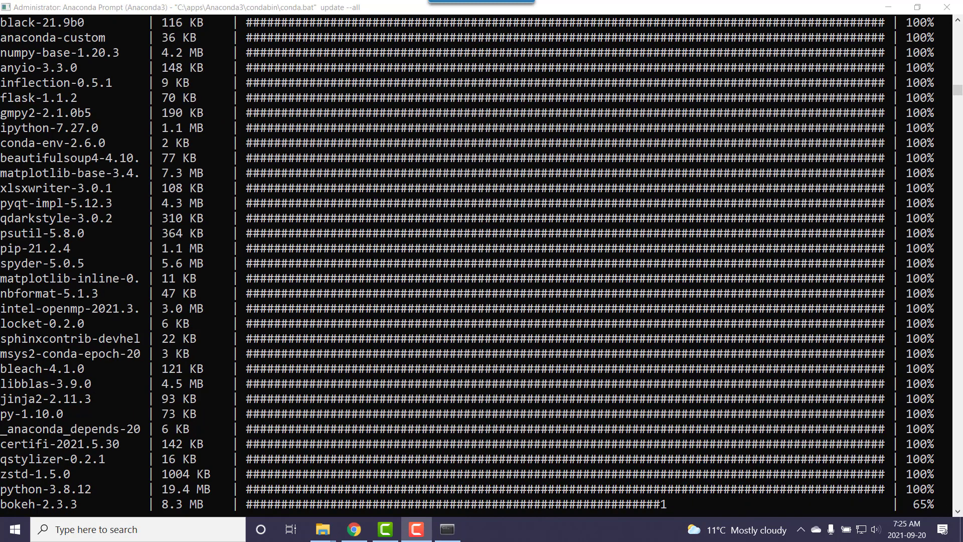
{"action": "mouse_move", "coordinate": [909, 204]}
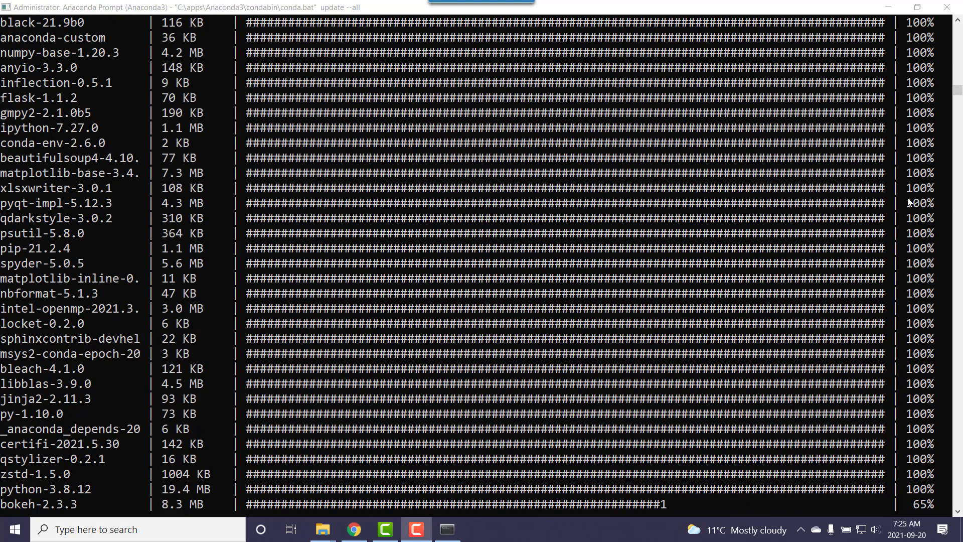
{"action": "mouse_move", "coordinate": [785, 354]}
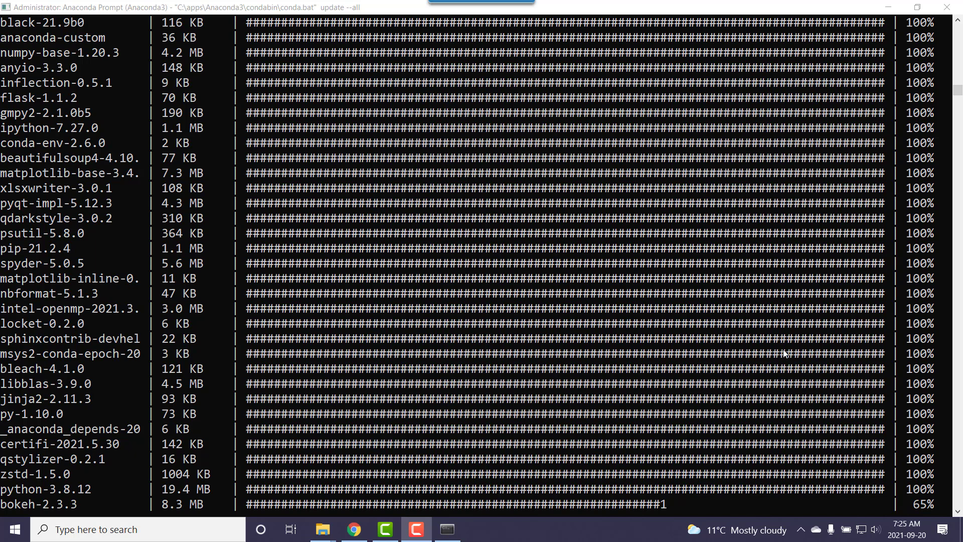
{"action": "mouse_move", "coordinate": [472, 310]}
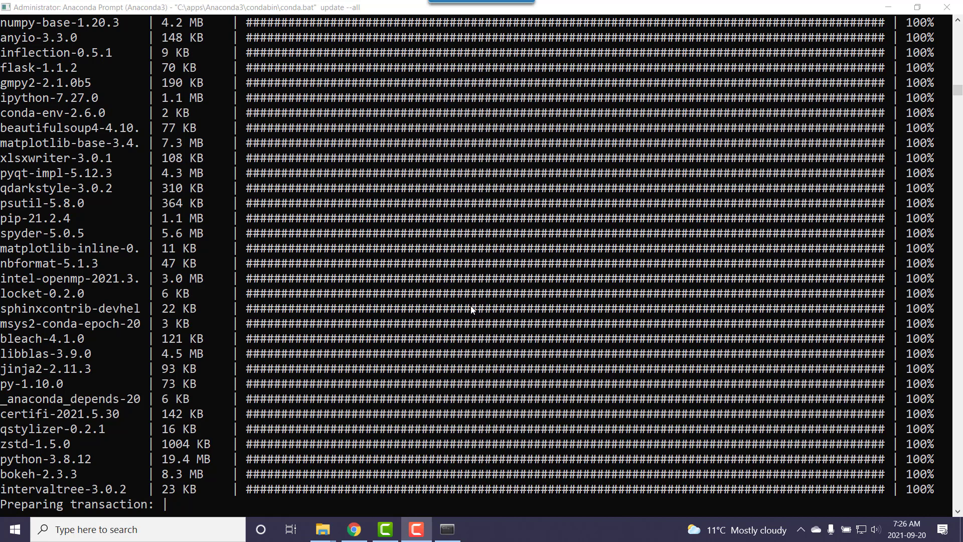
{"action": "mouse_move", "coordinate": [58, 456]}
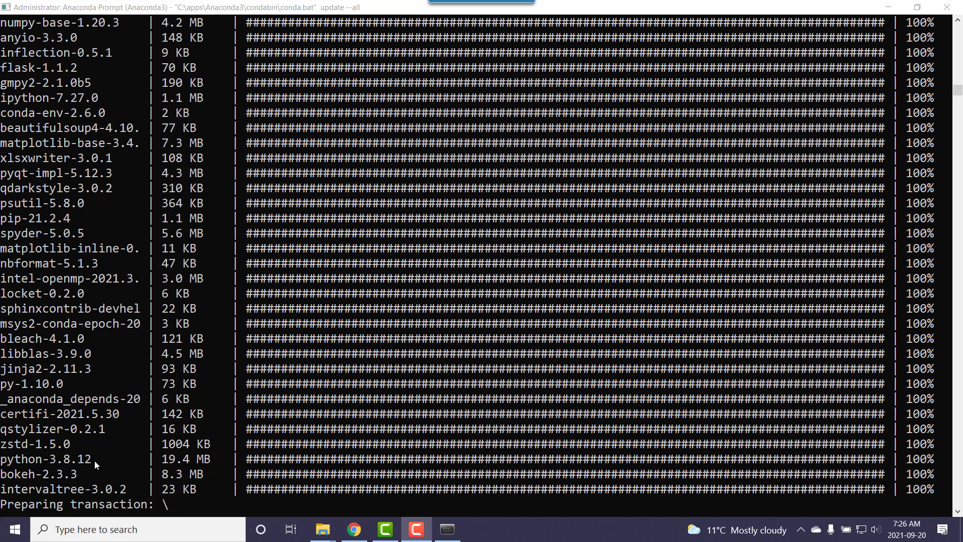
{"action": "mouse_move", "coordinate": [534, 298]}
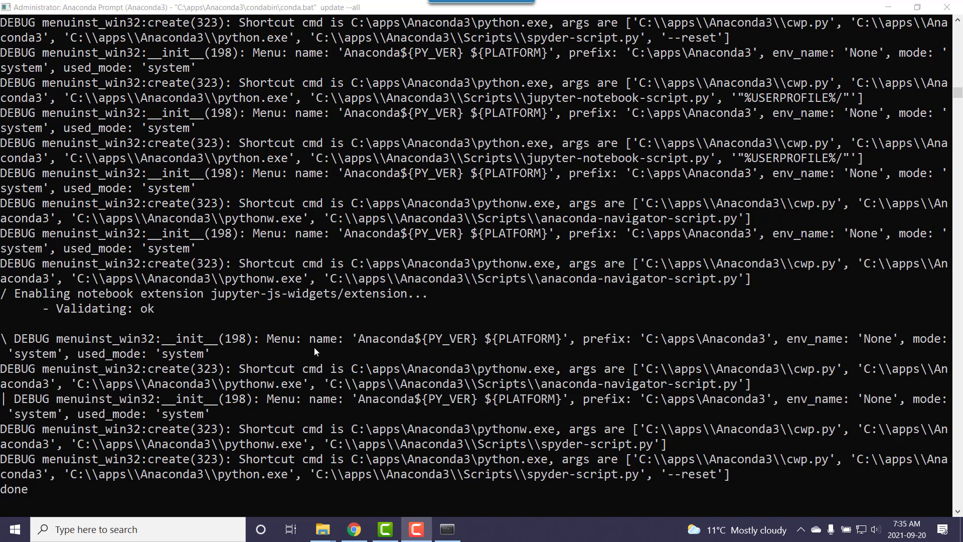
{"action": "mouse_move", "coordinate": [338, 307]}
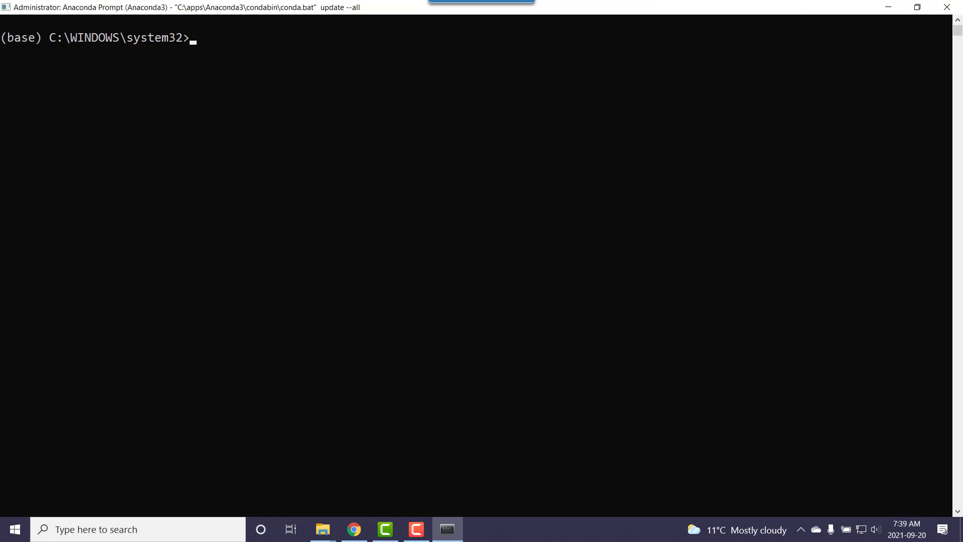
Check the base Python version again, now reported as Python 3.8.12
{"action": "type", "text": "pyt"}
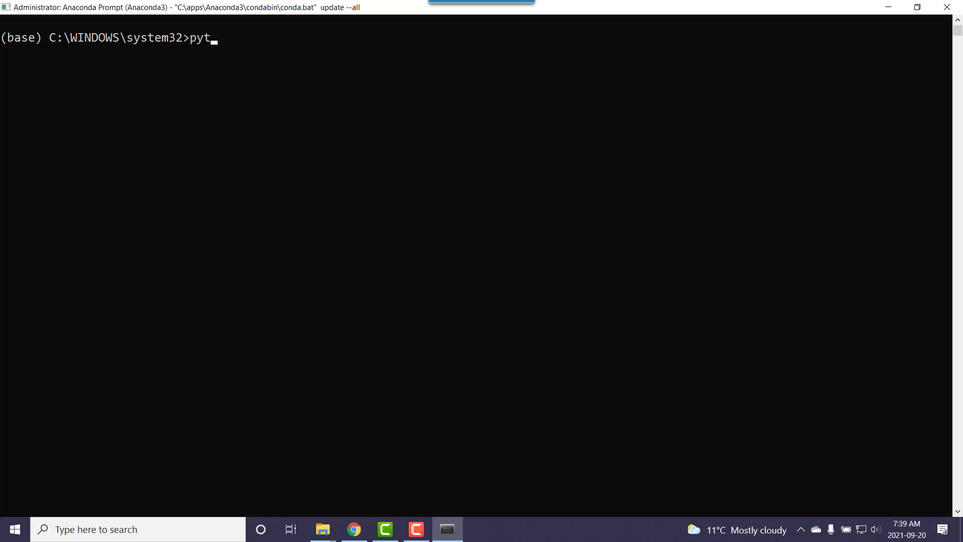
{"action": "type", "text": "hon --ver"}
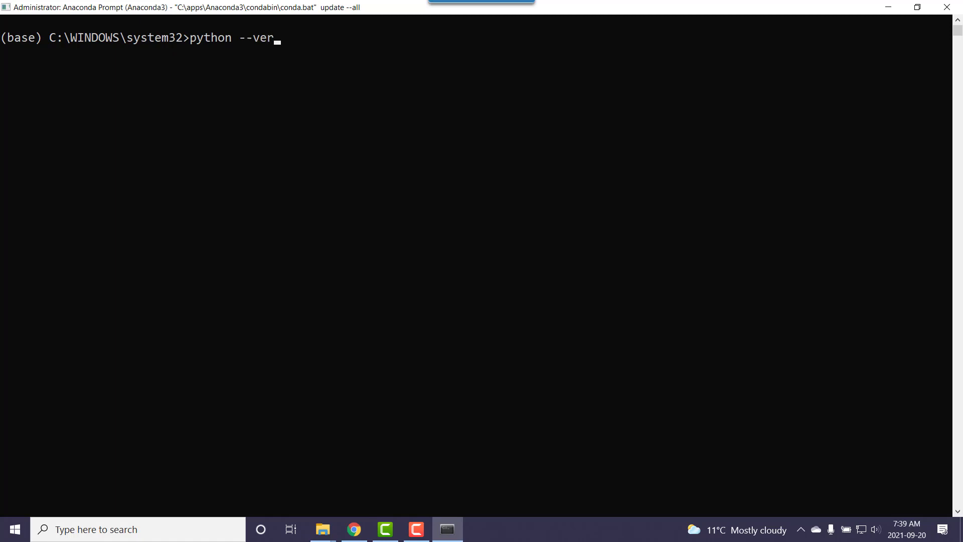
{"action": "type", "text": "sio"}
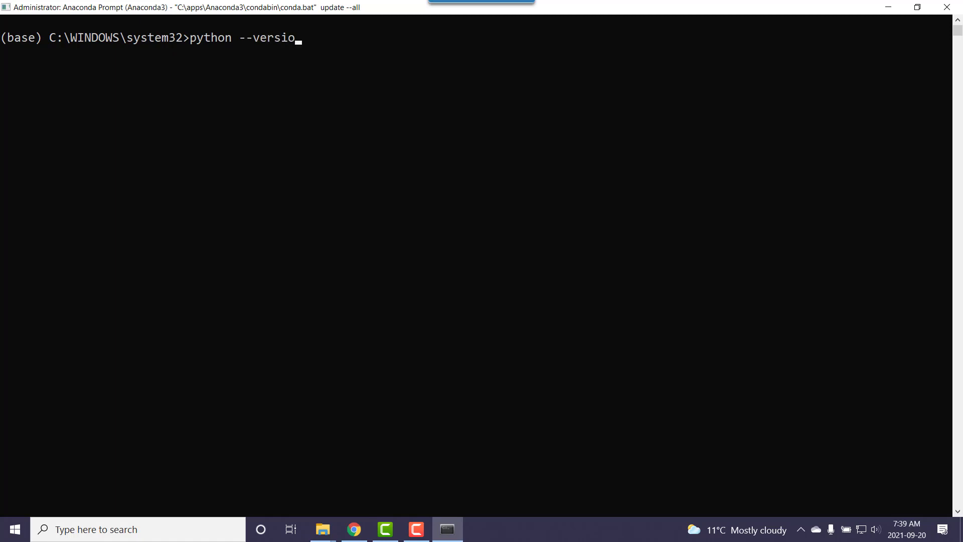
{"action": "key", "text": "Enter"}
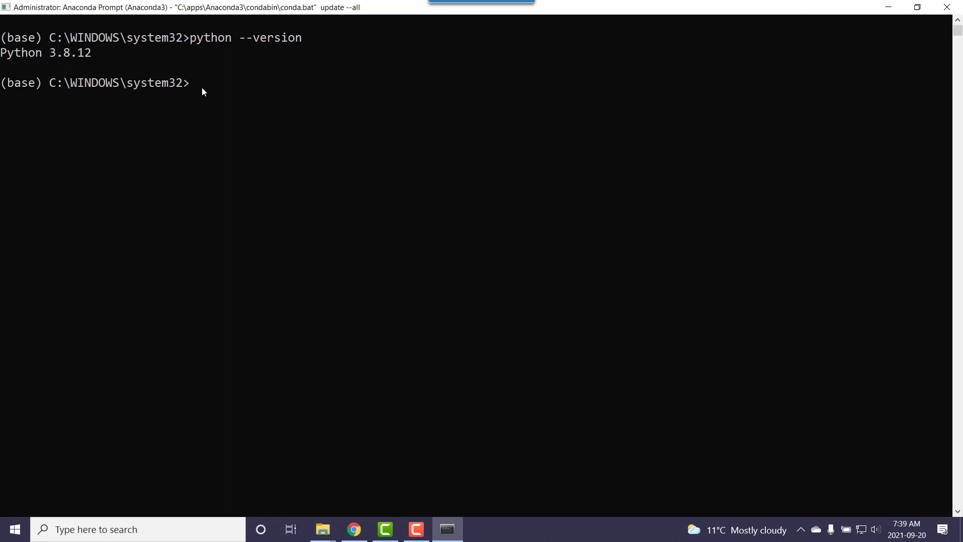
Run conda init --all to set up conda for every shell
{"action": "type", "text": "c"}
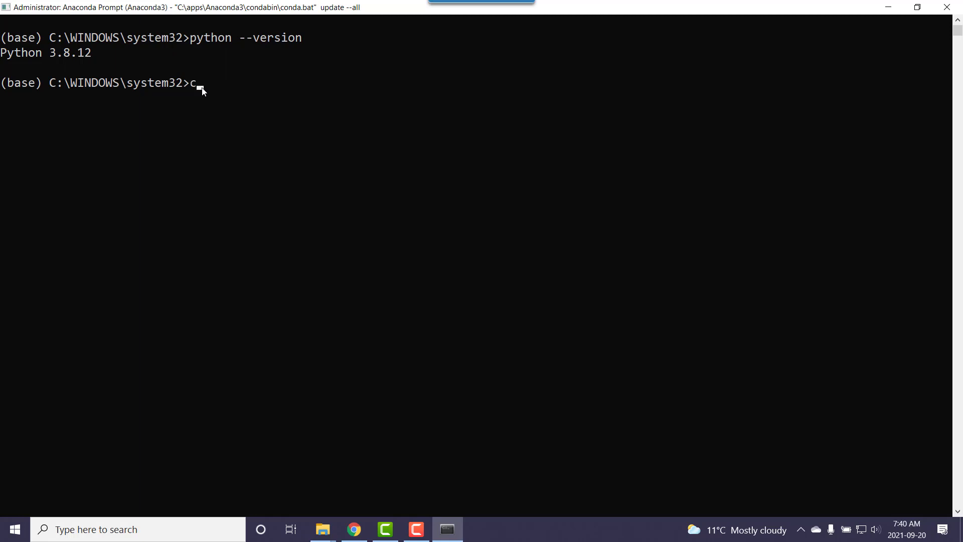
{"action": "type", "text": "onda"}
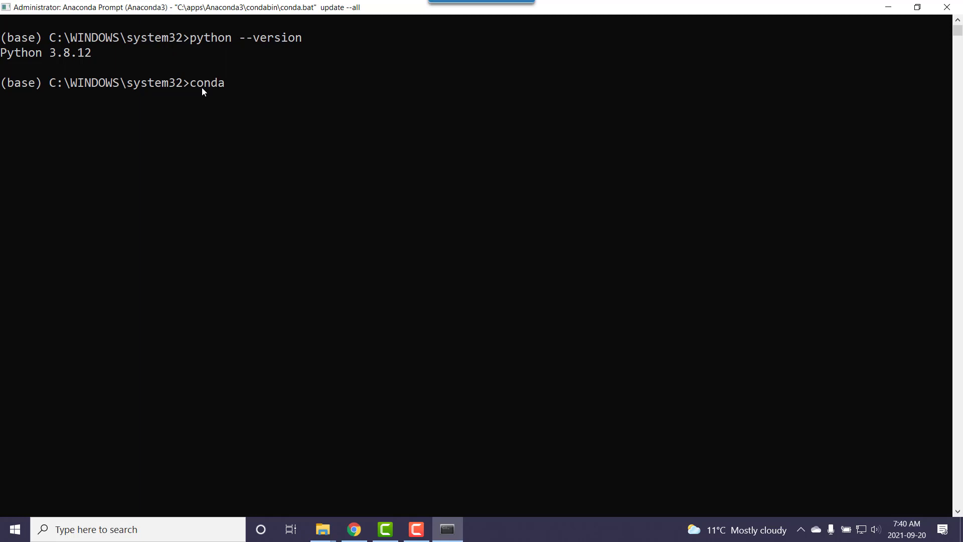
{"action": "type", "text": "init --"}
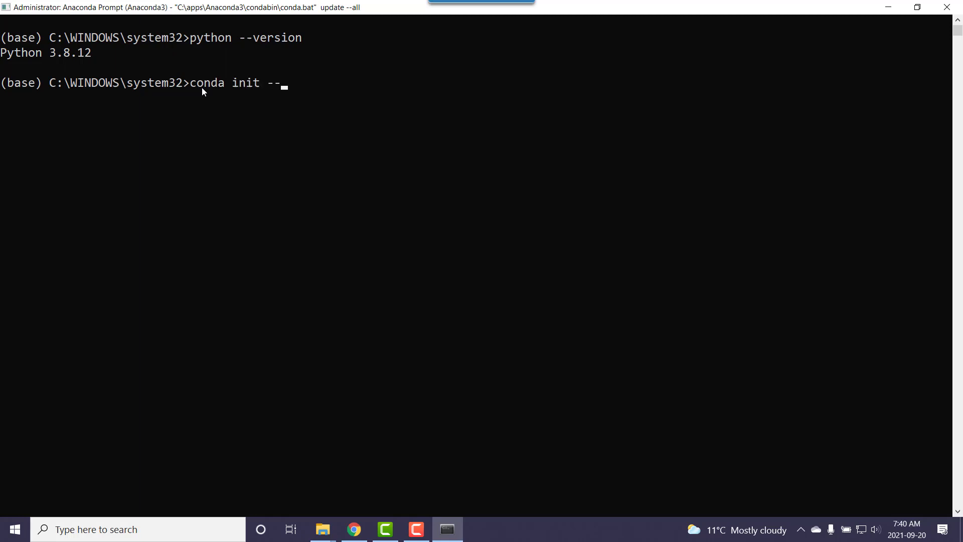
{"action": "type", "text": "all"}
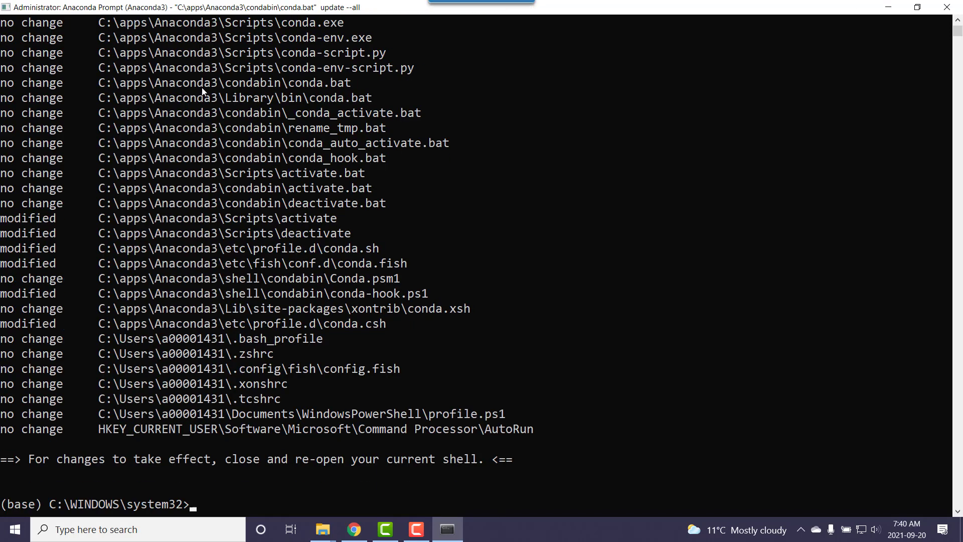
{"action": "mouse_move", "coordinate": [43, 504]}
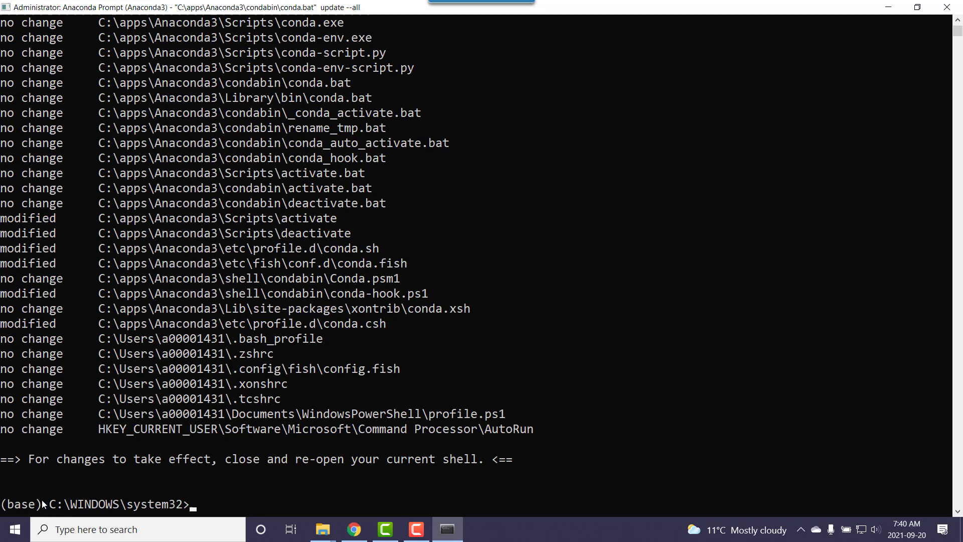
{"action": "mouse_move", "coordinate": [48, 508]}
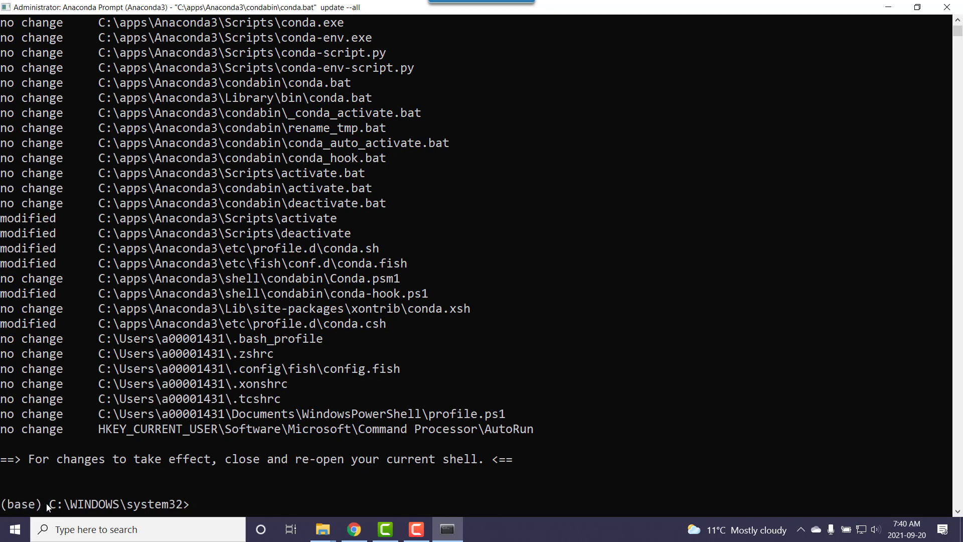
{"action": "mouse_move", "coordinate": [13, 505]}
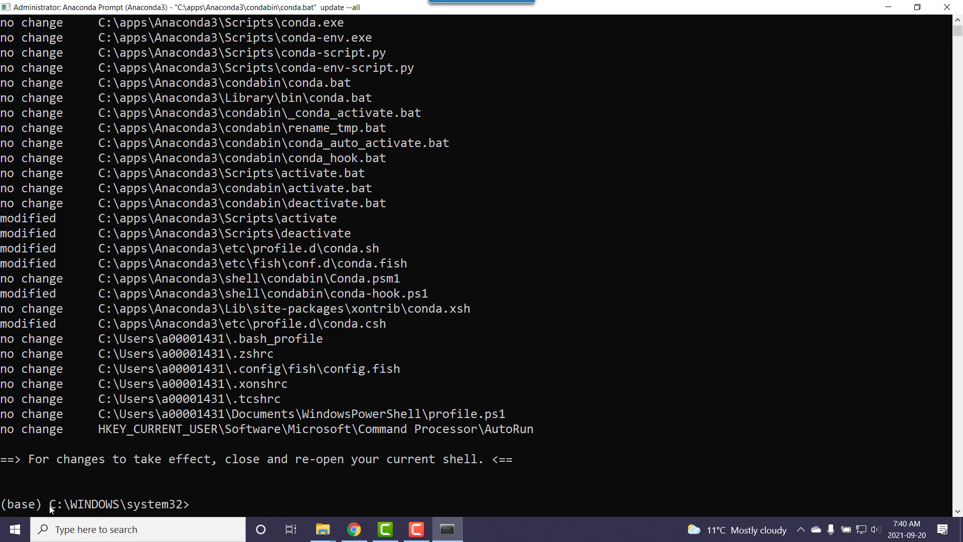
{"action": "mouse_move", "coordinate": [289, 508]}
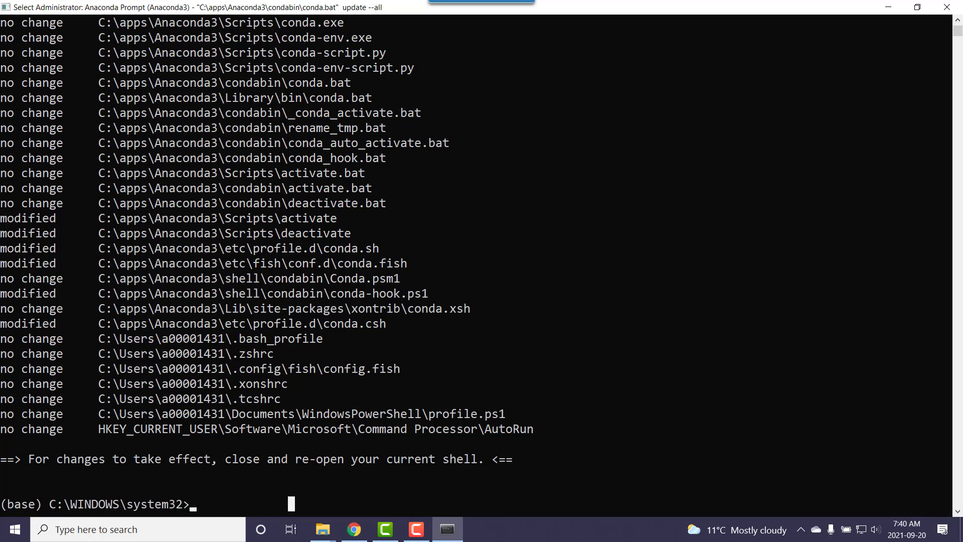
{"action": "mouse_move", "coordinate": [211, 505]}
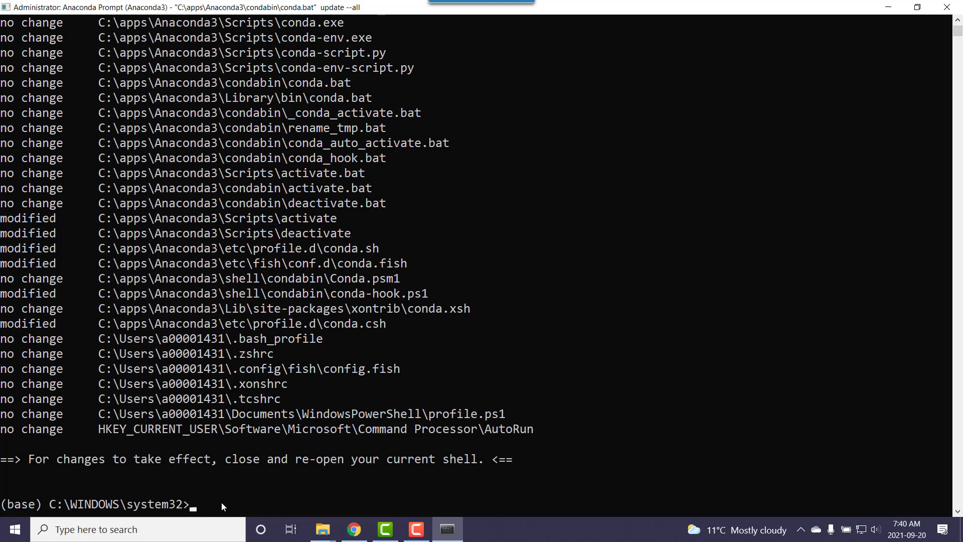
Run conda config --add channels conda-forge to put conda-forge at the top
{"action": "type", "text": "conda"}
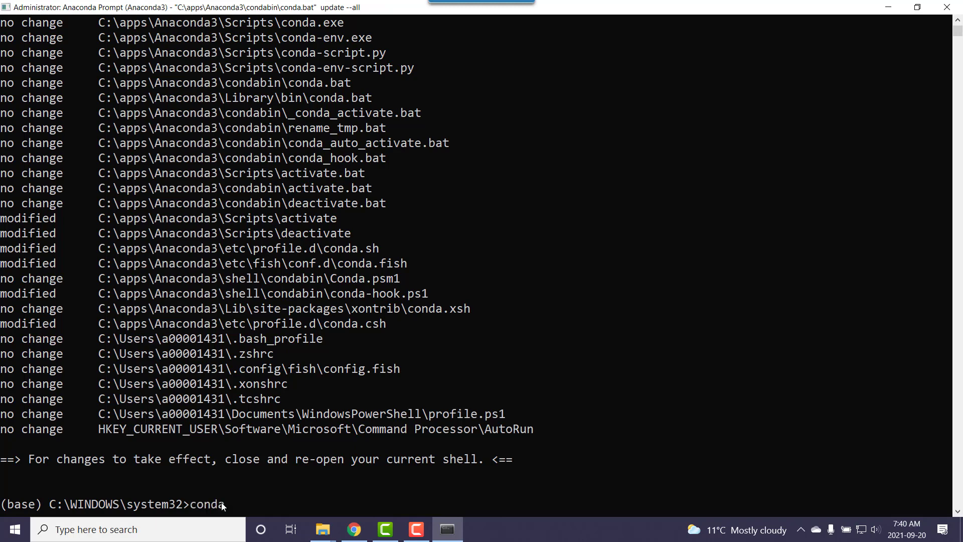
{"action": "type", "text": "c"}
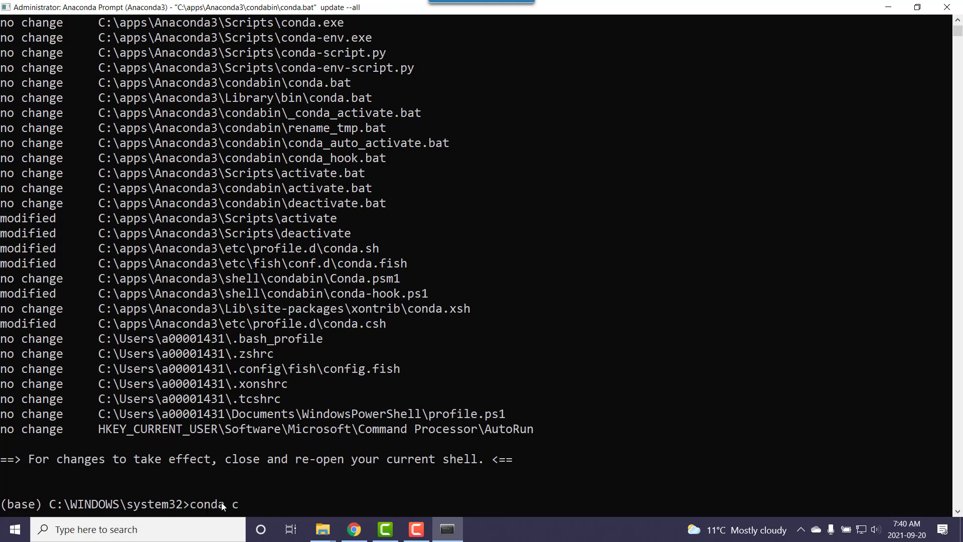
{"action": "type", "text": "onfig"}
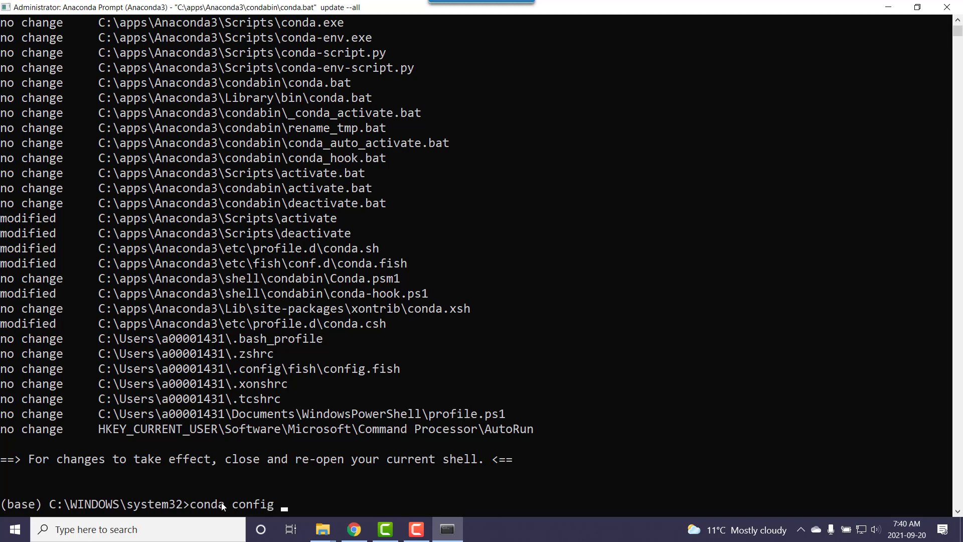
{"action": "type", "text": "--add"}
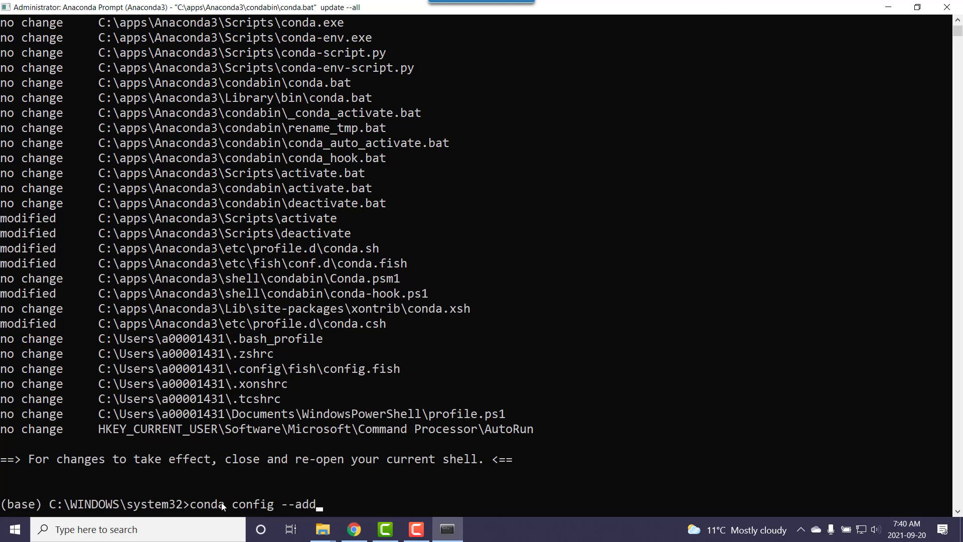
{"action": "type", "text": "ch"}
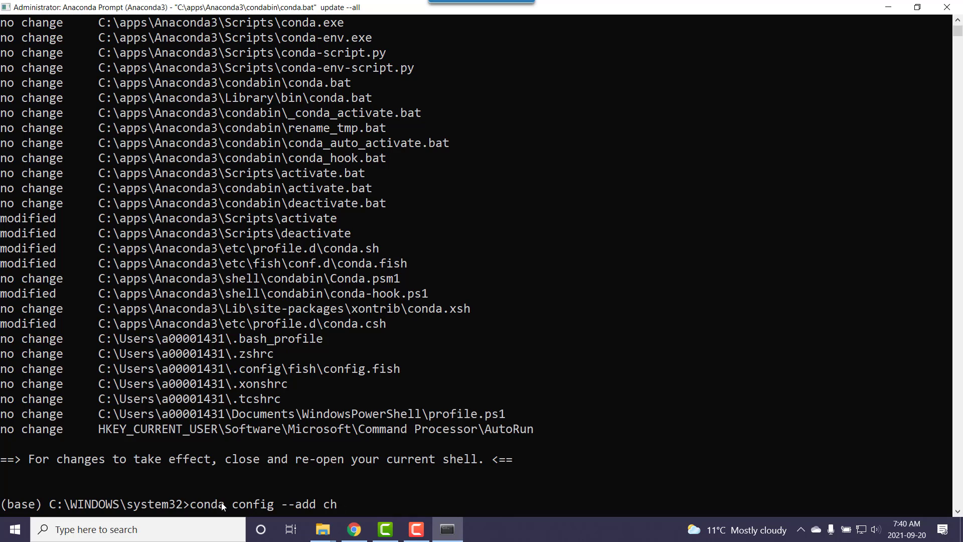
{"action": "type", "text": "a"}
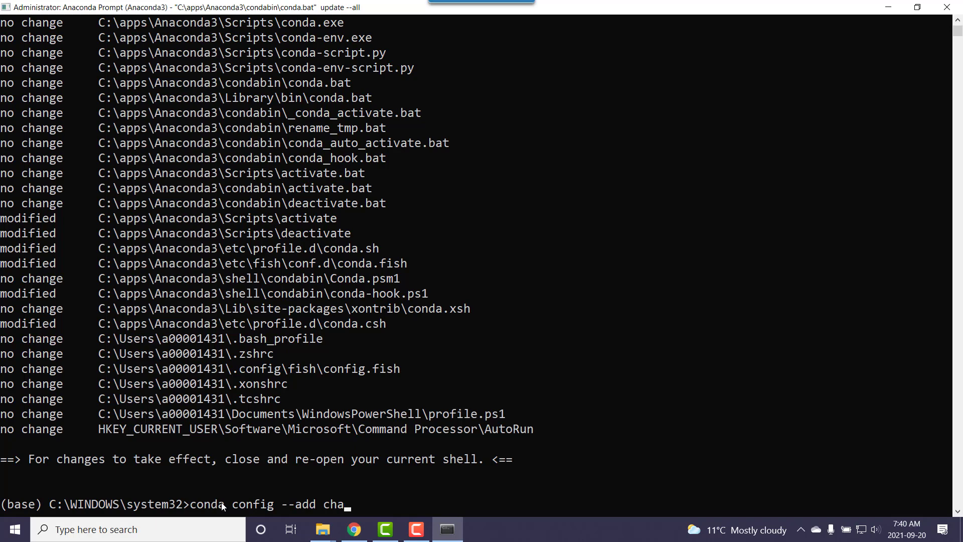
{"action": "type", "text": "nne"}
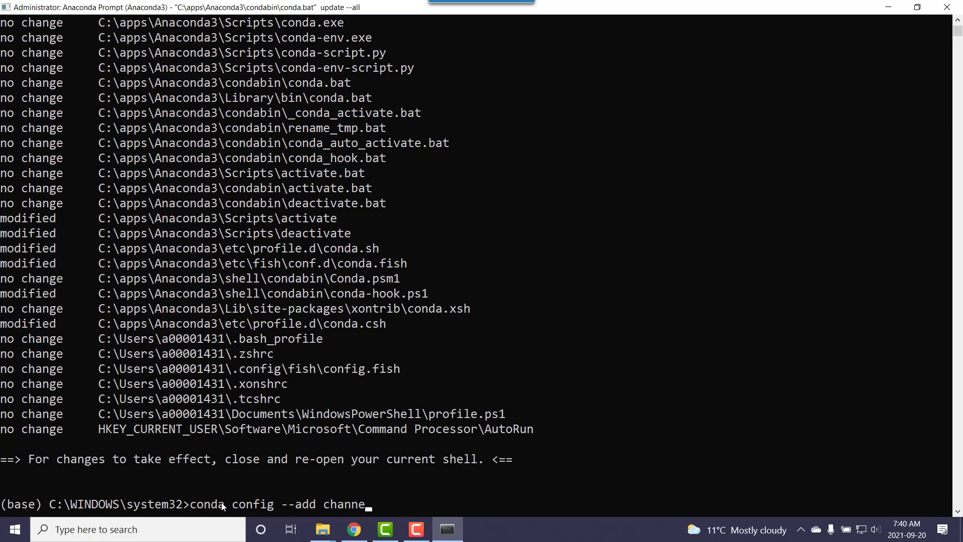
{"action": "type", "text": "ls"}
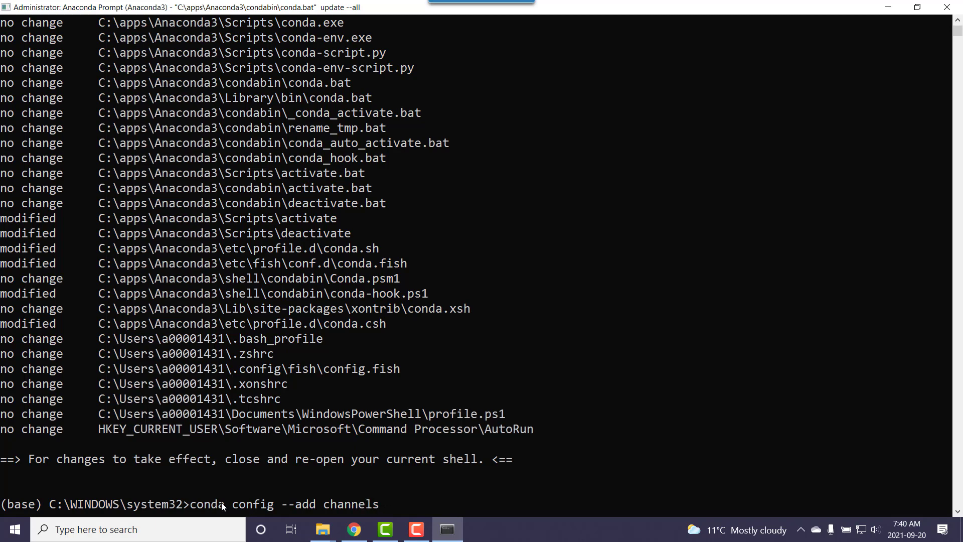
{"action": "type", "text": "conda"}
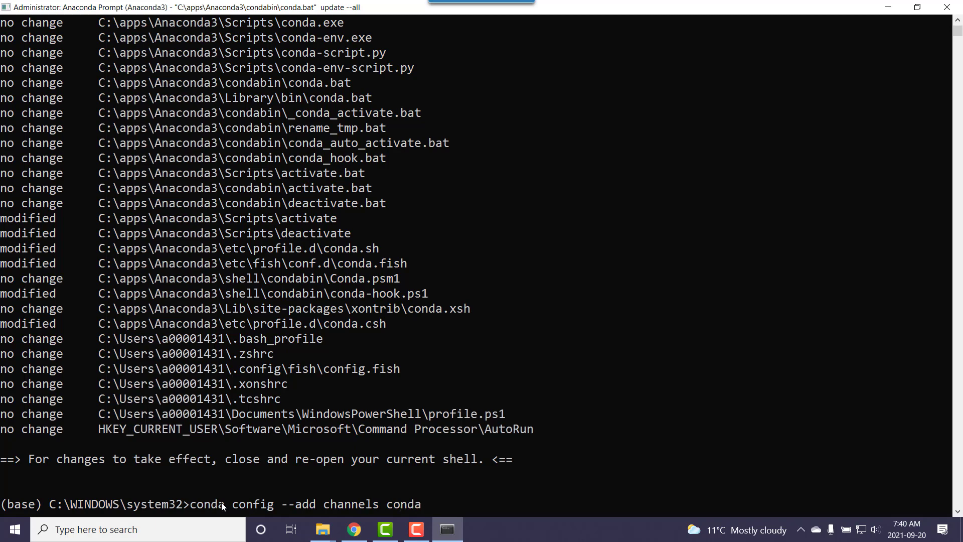
{"action": "type", "text": "-for"}
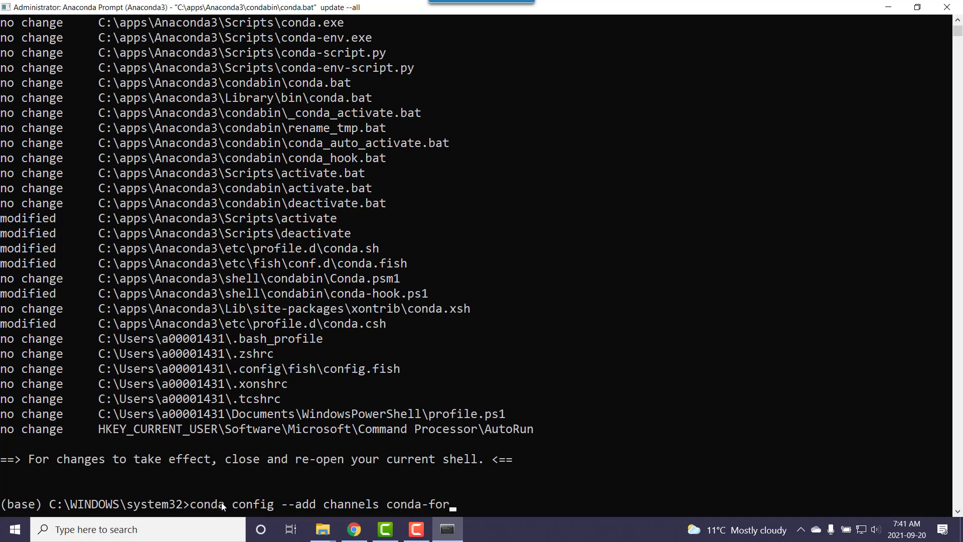
{"action": "type", "text": "ge"}
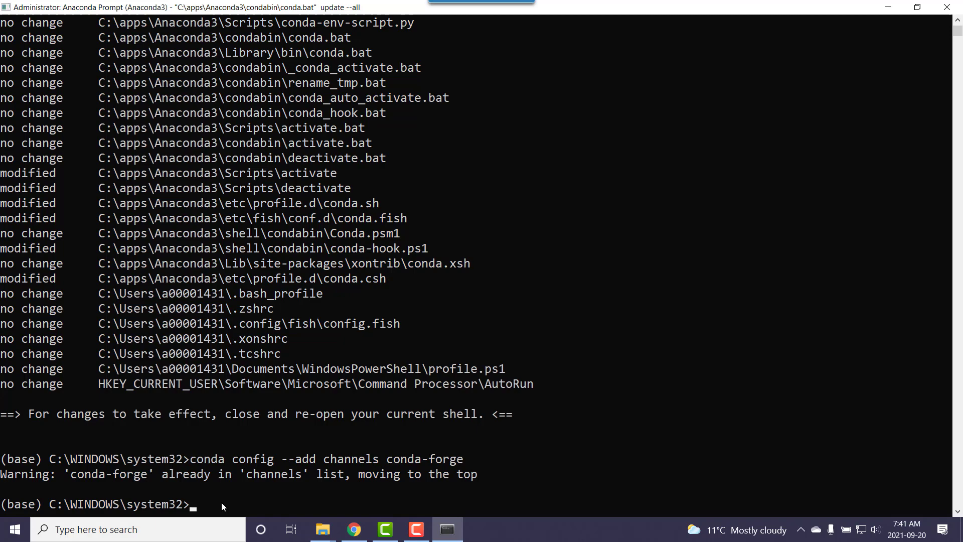
Create an empty conda environment named gist7010 and confirm with y
{"action": "type", "text": "conda"}
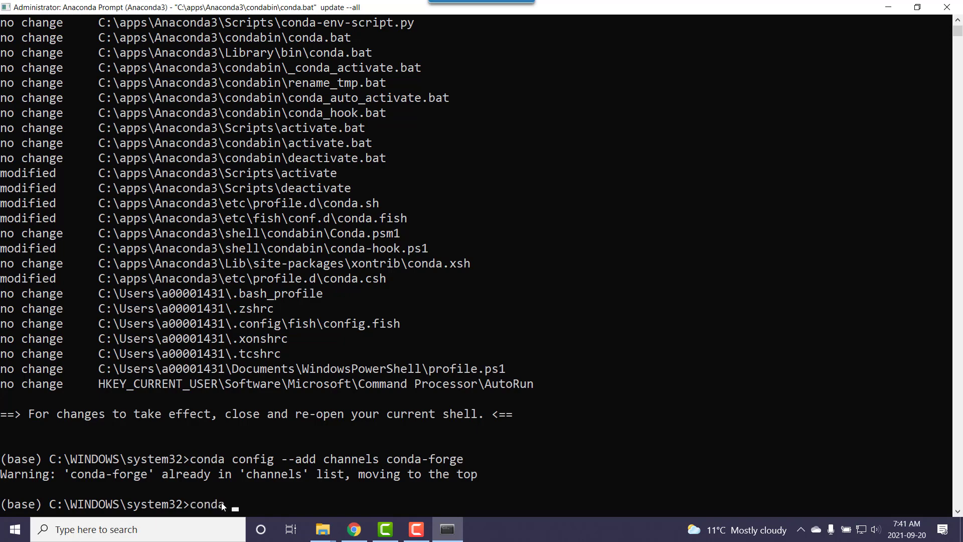
{"action": "type", "text": "create"}
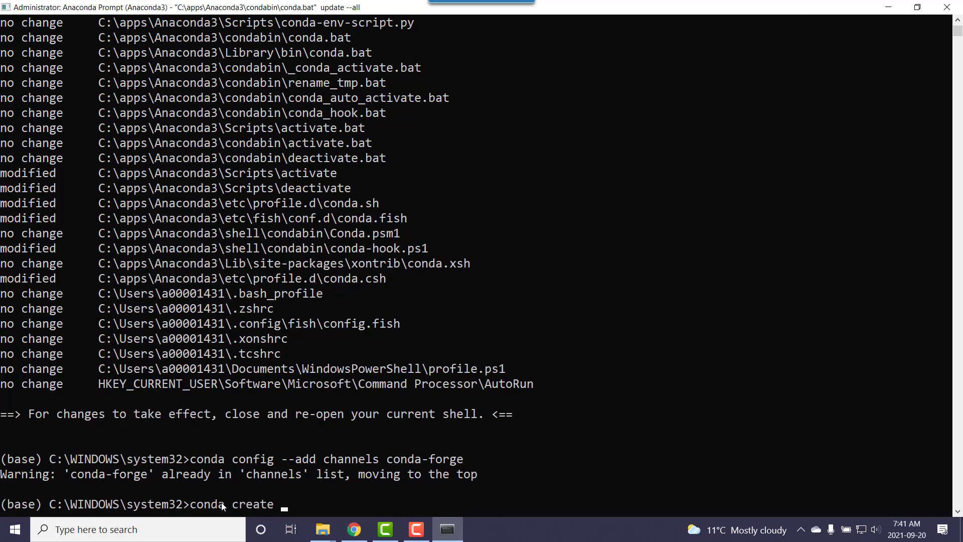
{"action": "type", "text": "--name gis"}
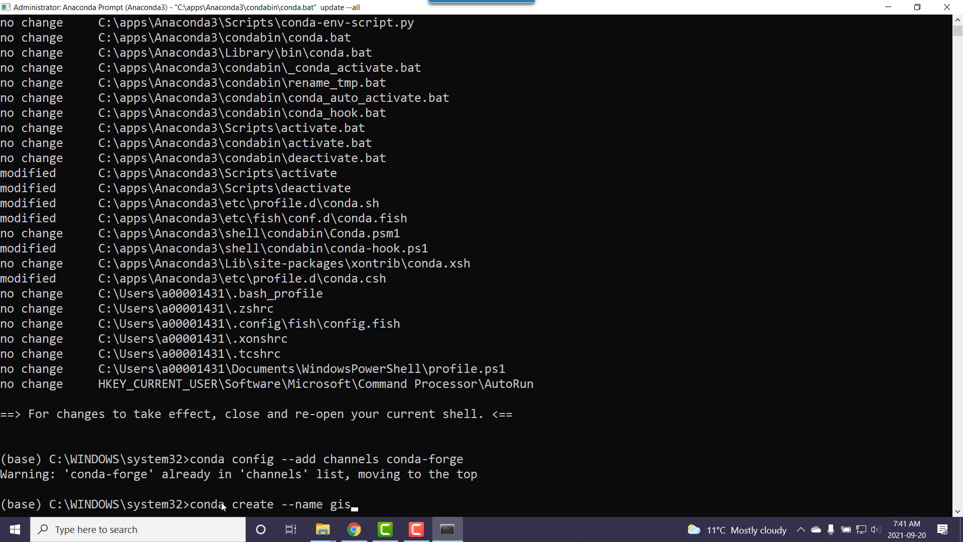
{"action": "type", "text": "t7010"}
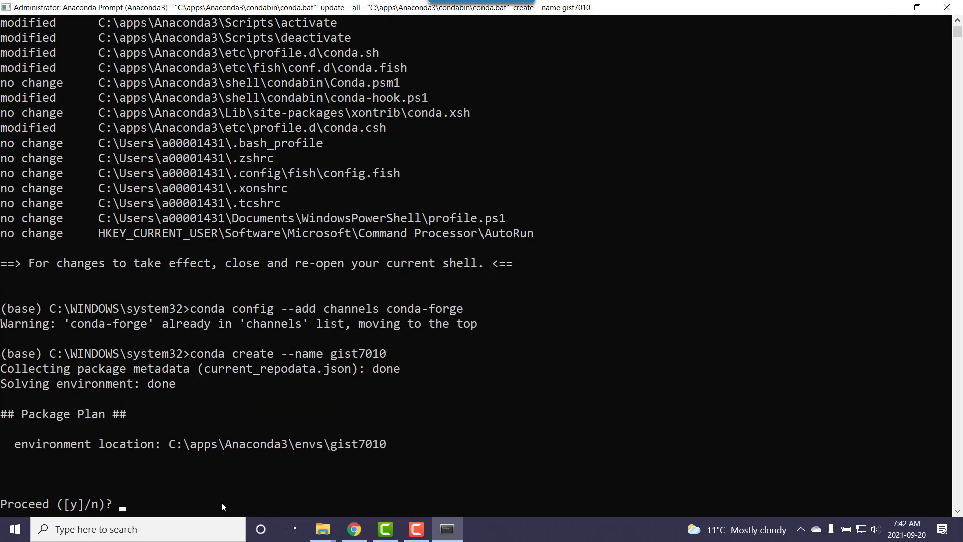
{"action": "type", "text": "y"}
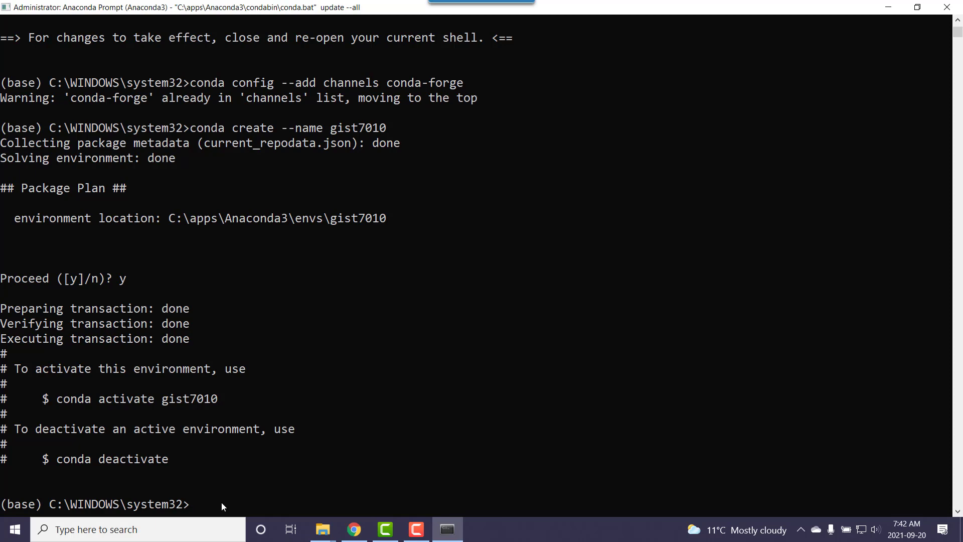
Reuse the previous command to create a second empty environment named qtui, confirming with y
{"action": "type", "text": "conda create --name gist701"}
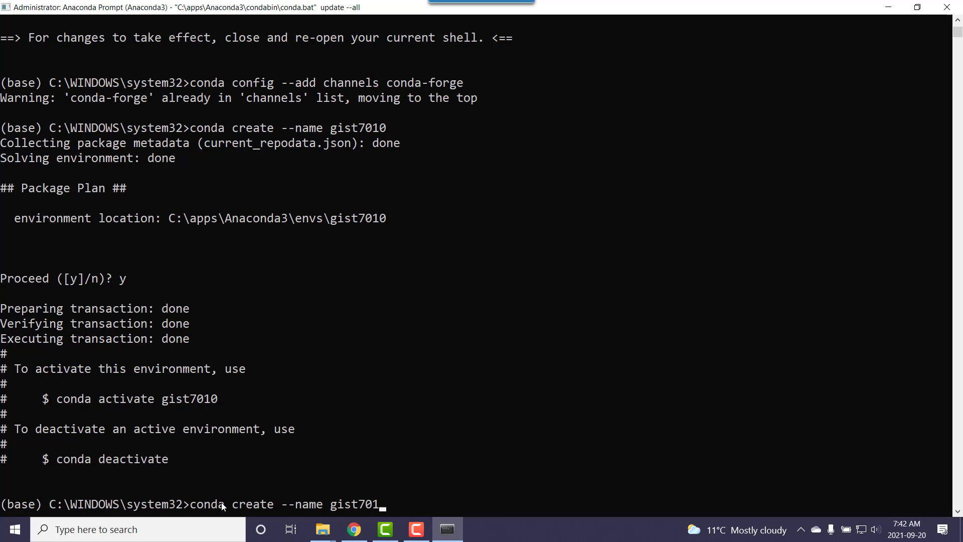
{"action": "key", "text": "backspace"}
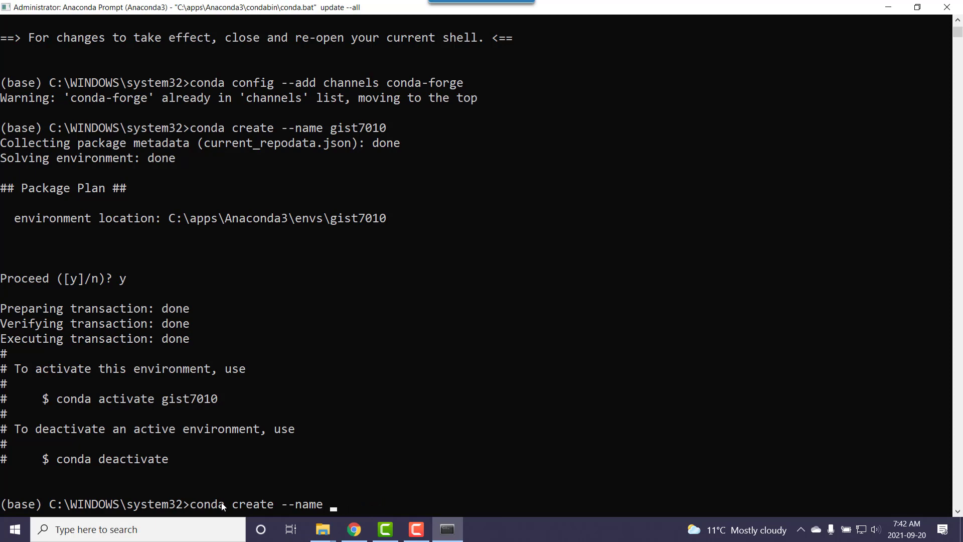
{"action": "type", "text": "qtu"}
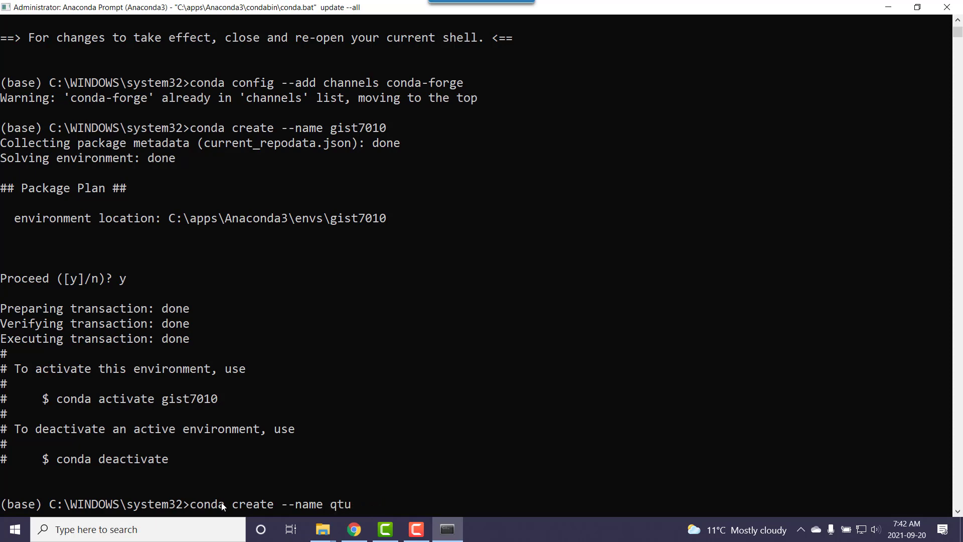
{"action": "type", "text": "i"}
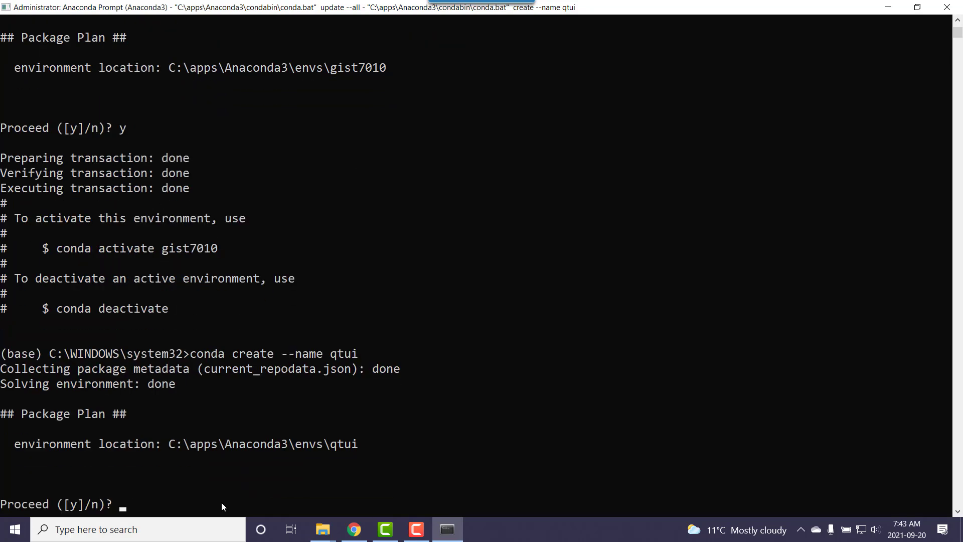
{"action": "type", "text": "y"}
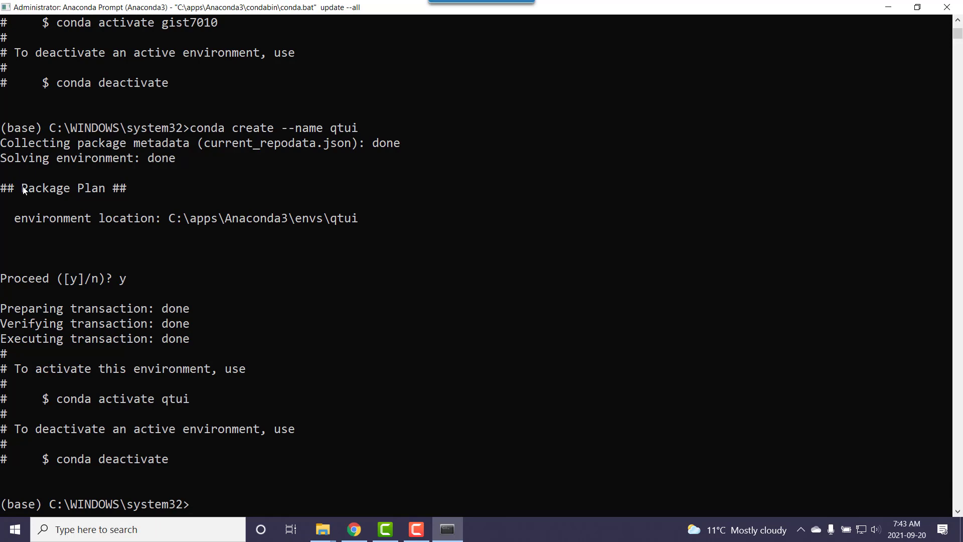
Run 'conda install -n gist7010 pandas' and let conda solve the environment to the Proceed prompt
{"action": "type", "text": "c"}
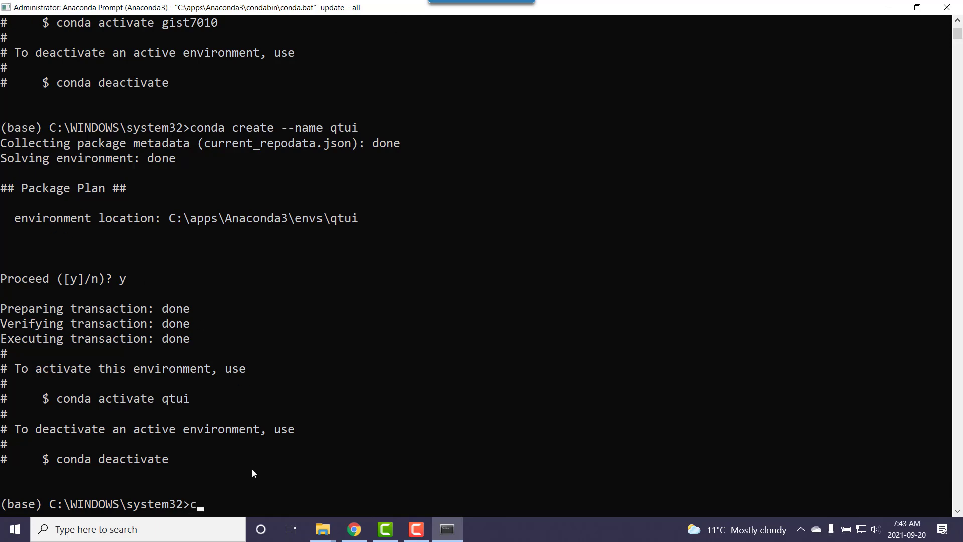
{"action": "type", "text": "onda"}
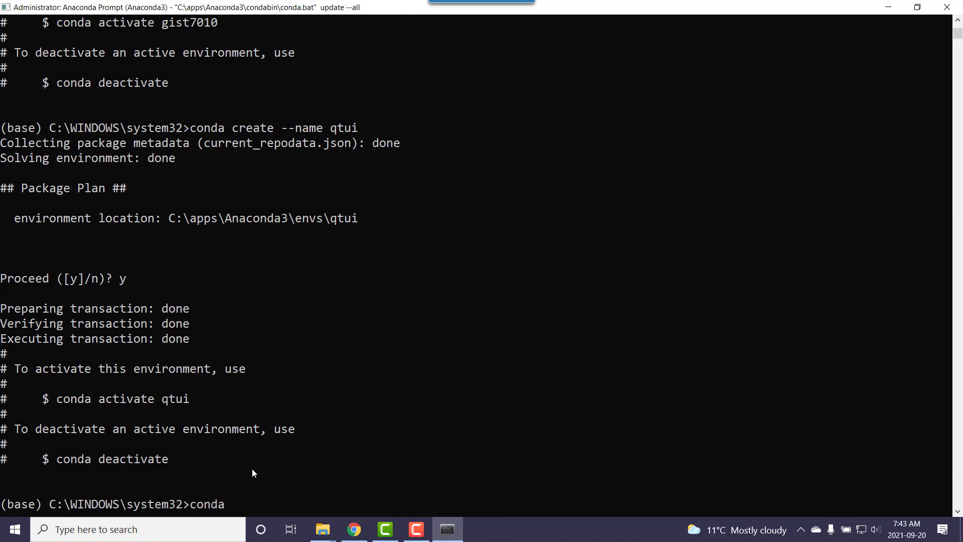
{"action": "type", "text": "insta"}
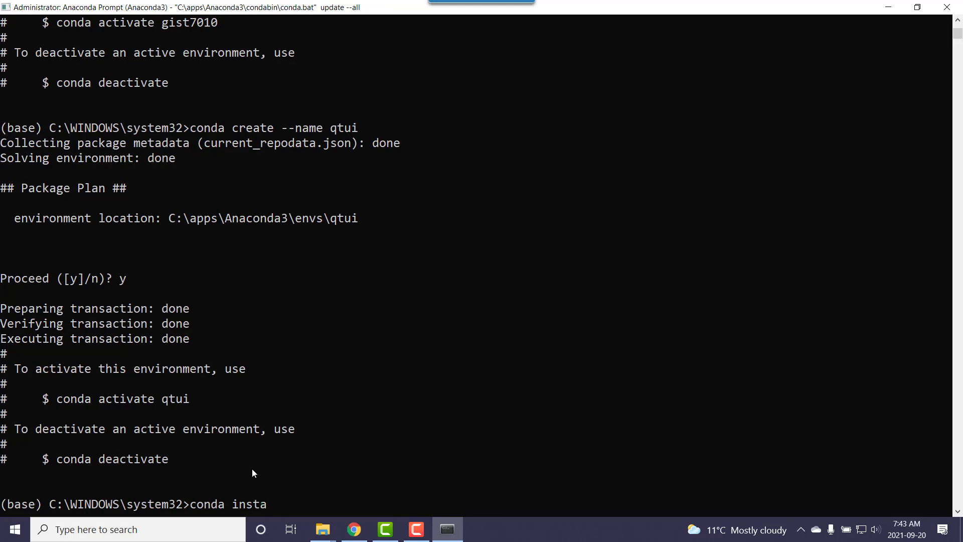
{"action": "type", "text": "ll -n"}
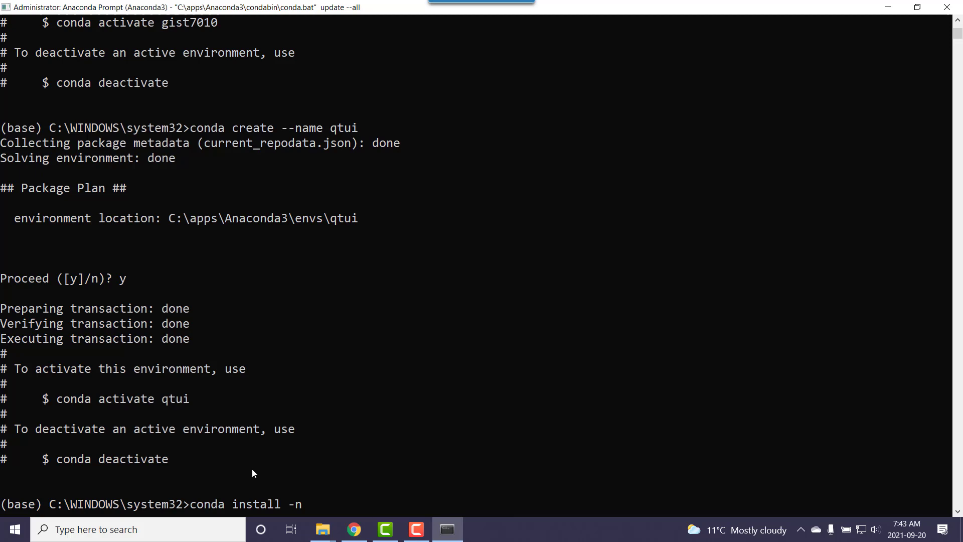
{"action": "type", "text": "gist7"}
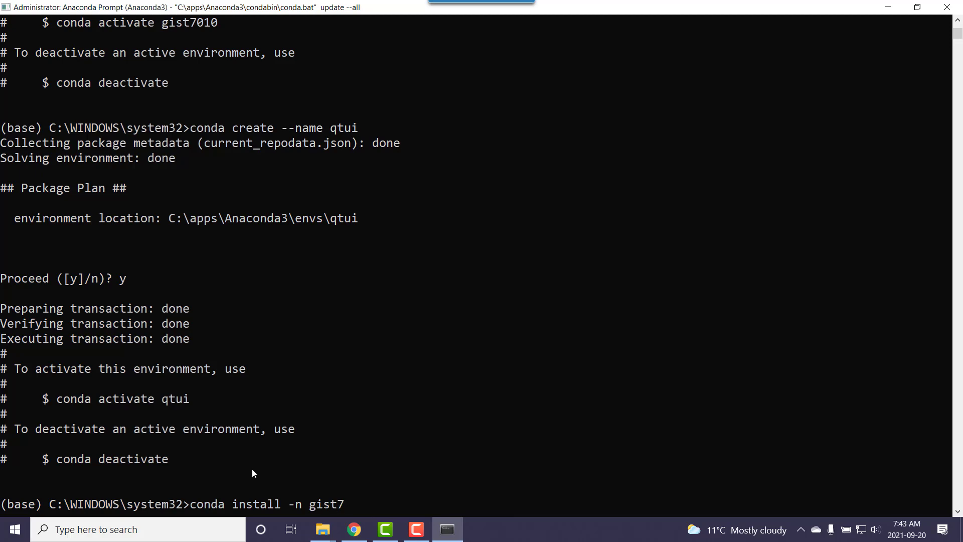
{"action": "type", "text": "010"}
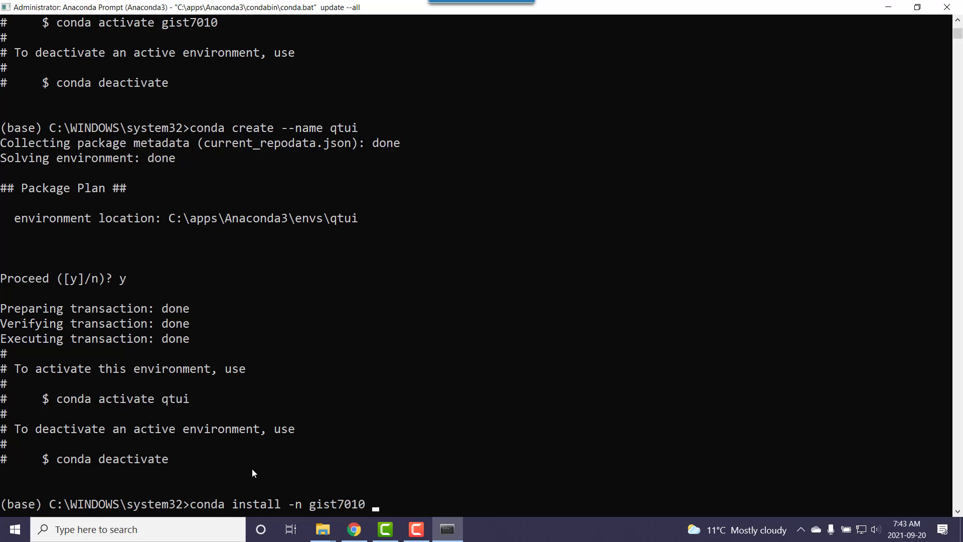
{"action": "type", "text": "p"}
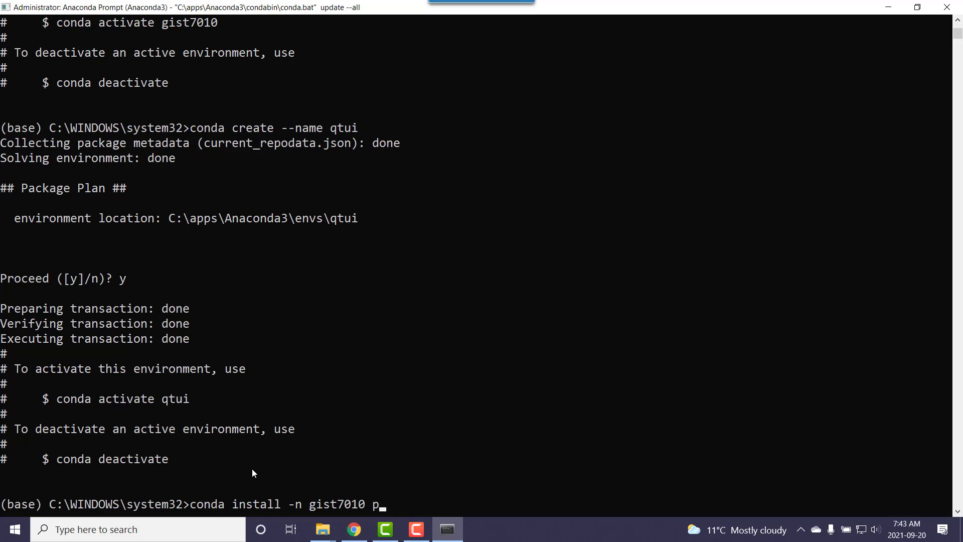
{"action": "type", "text": "and"}
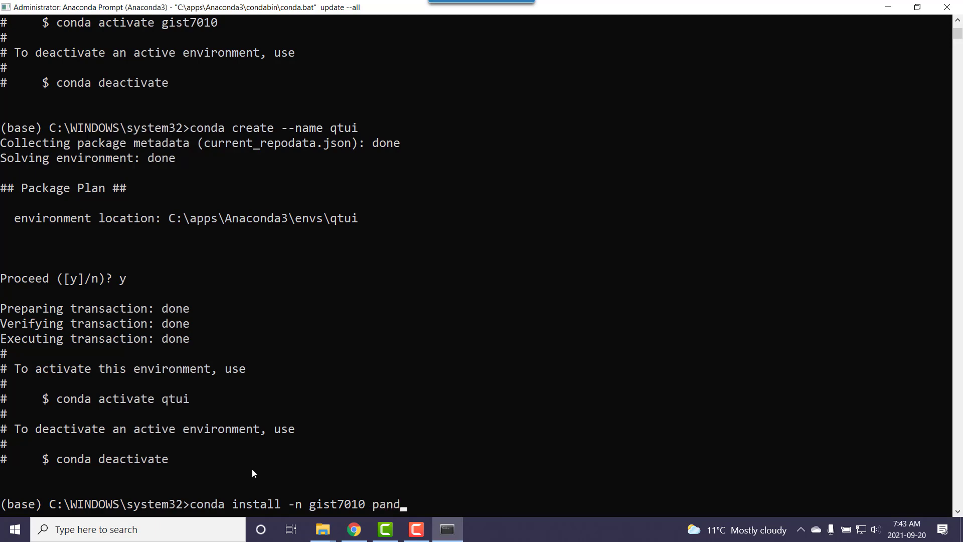
{"action": "type", "text": "as"}
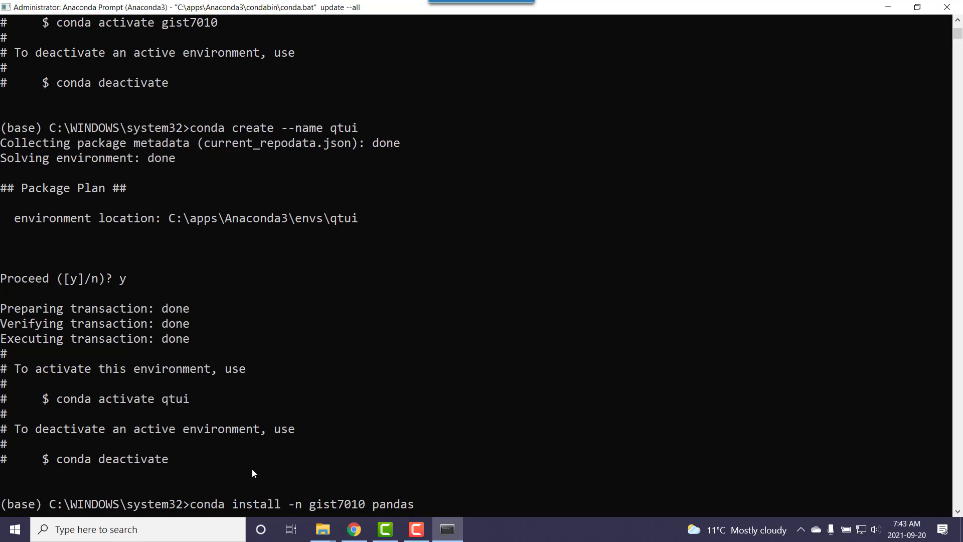
{"action": "type", "text": "="}
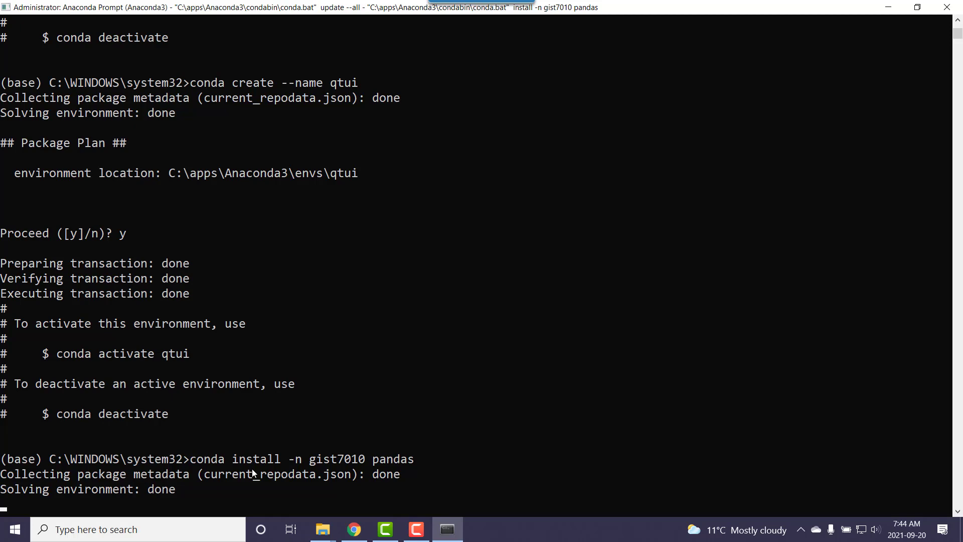
{"action": "scroll", "scroll_direction": "down", "scroll_amount": 3}
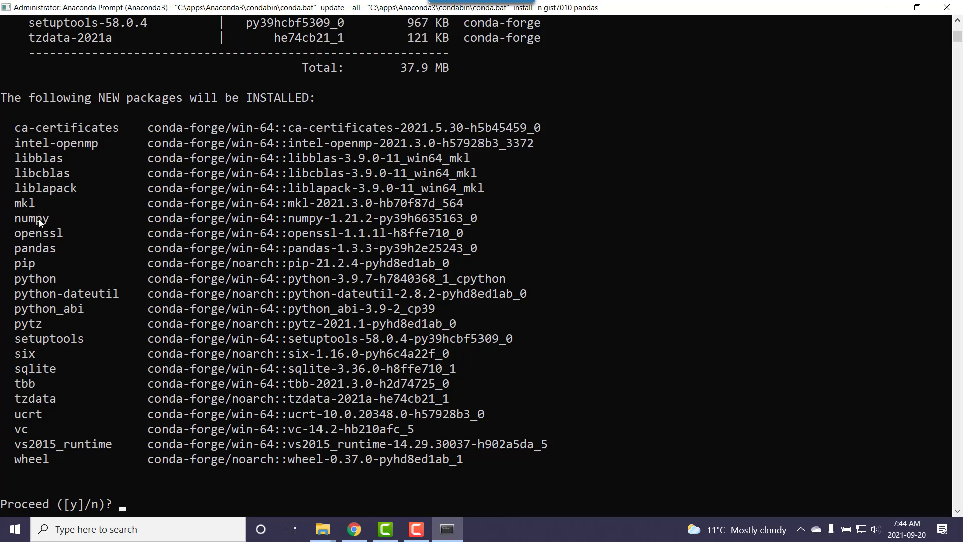
{"action": "mouse_move", "coordinate": [202, 289]}
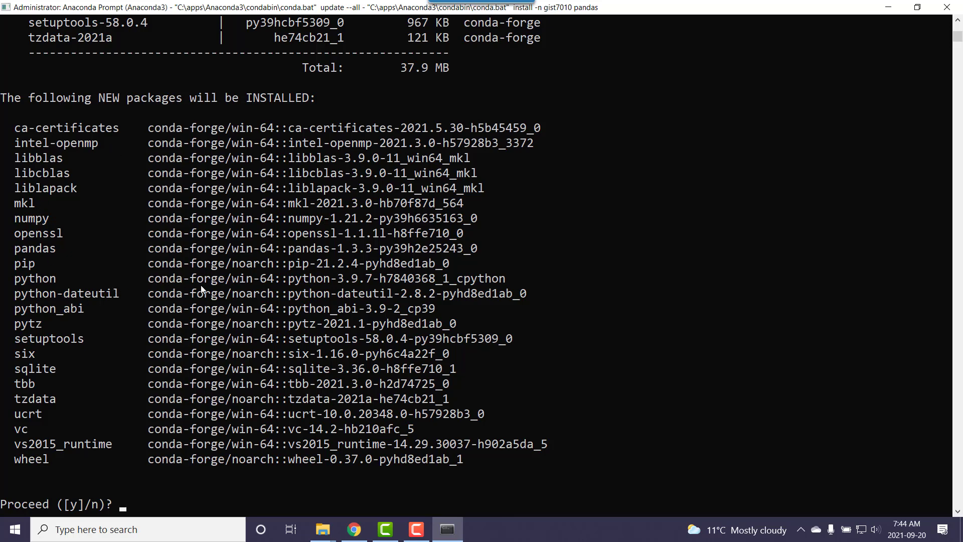
{"action": "mouse_move", "coordinate": [359, 288]}
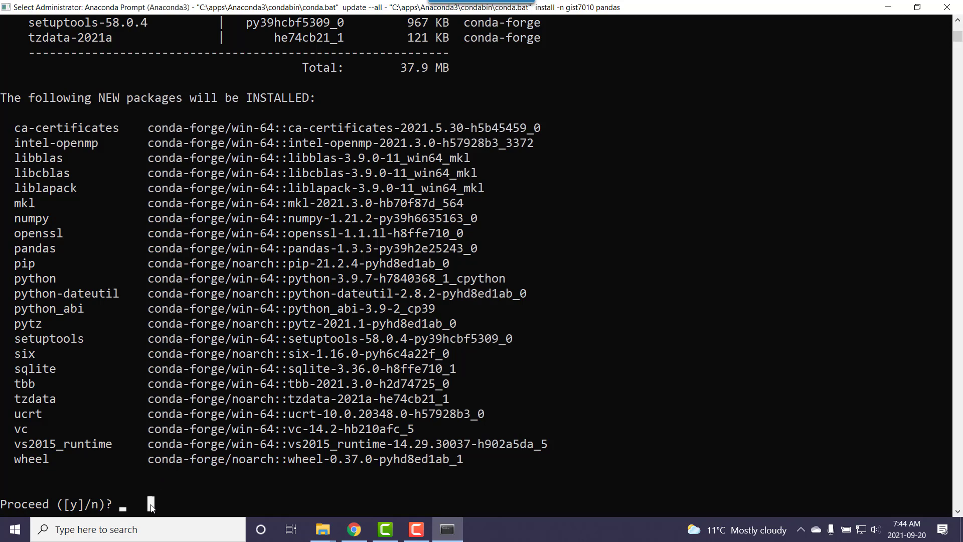
Answer y at Proceed so pandas and its dependencies download into gist7010
{"action": "type", "text": "y"}
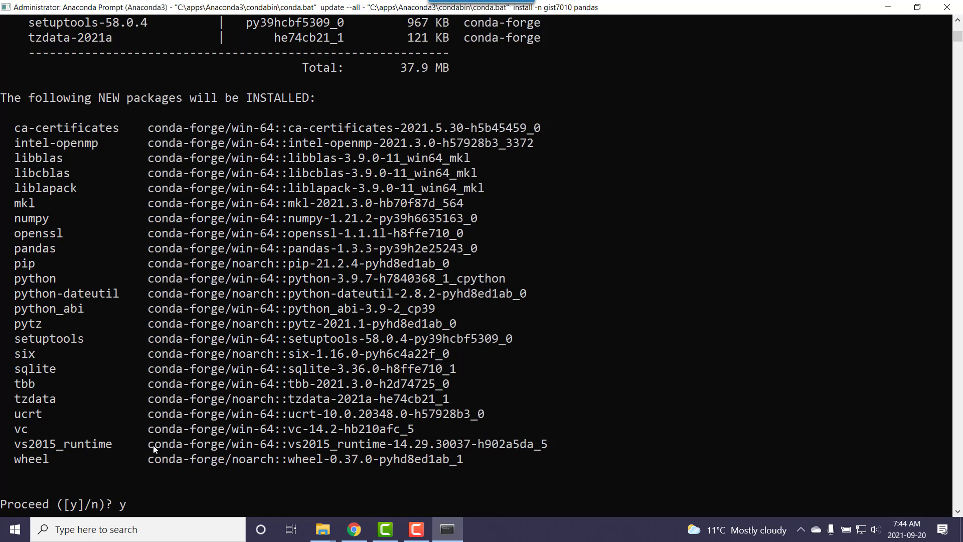
{"action": "key", "text": "enter"}
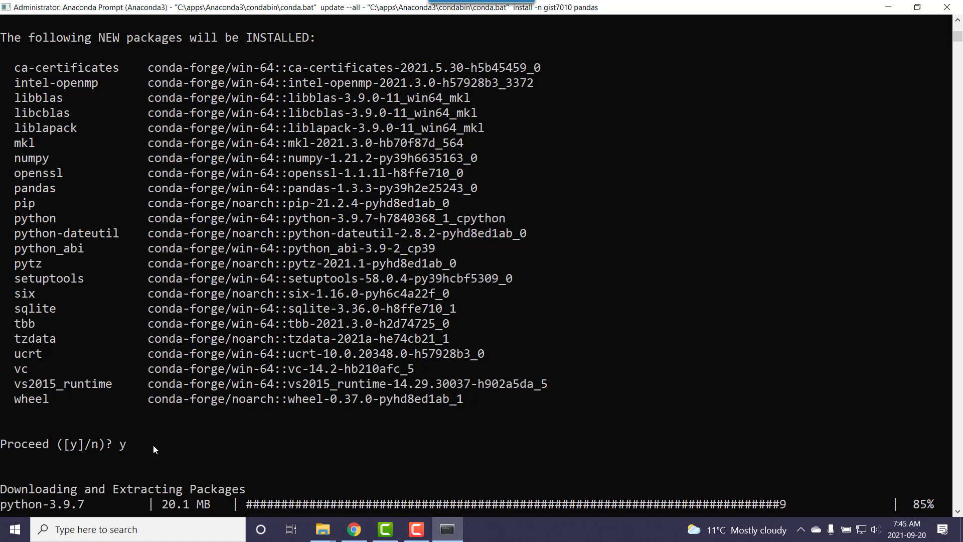
{"action": "mouse_move", "coordinate": [654, 376]}
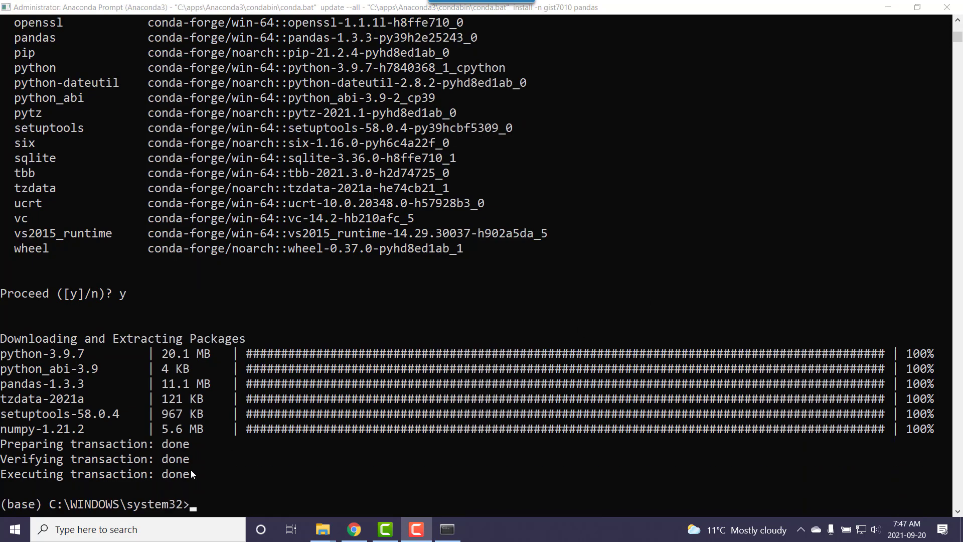
{"action": "mouse_move", "coordinate": [347, 505]}
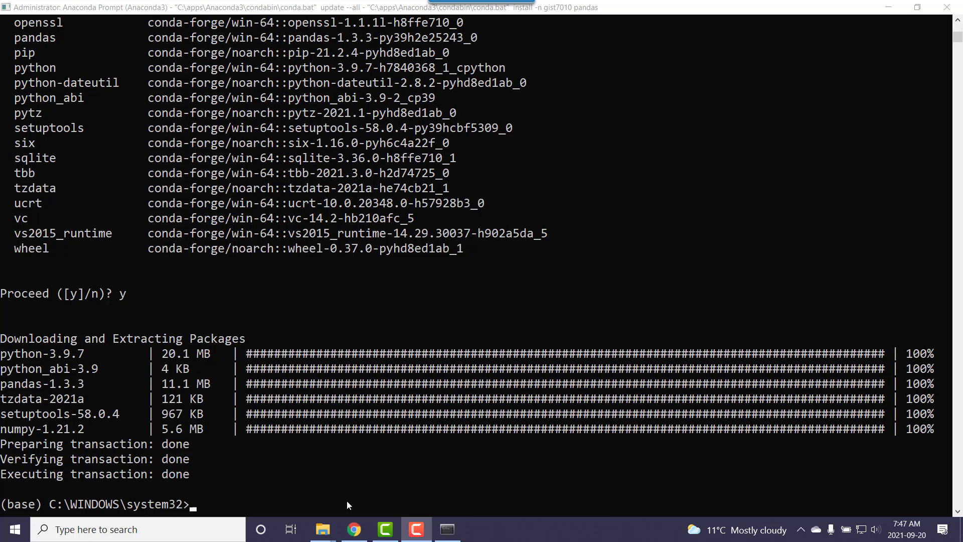
{"action": "mouse_move", "coordinate": [338, 491]}
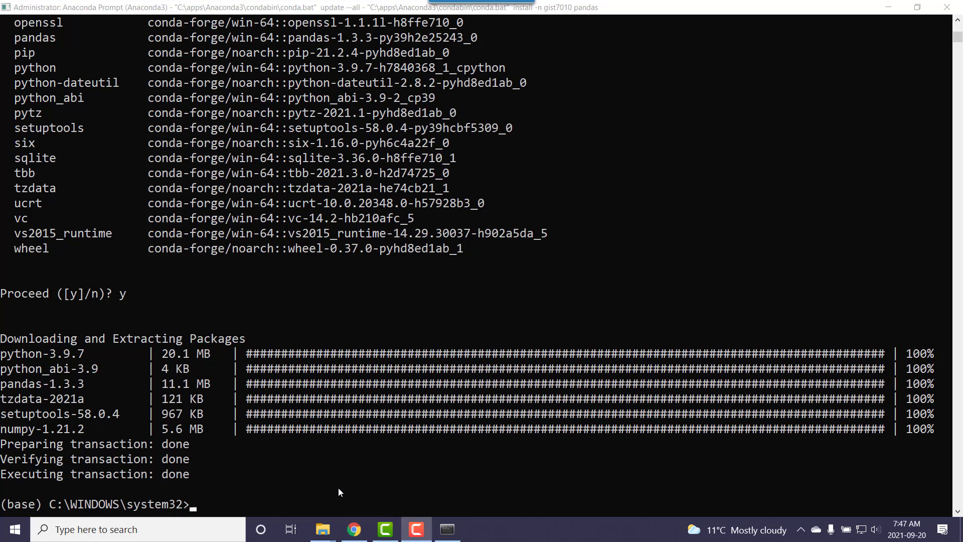
Rerun the gist7010 pandas install, confirm it, then start 'conda install -n qtui pandas'
{"action": "type", "text": "conda install -n gist7010 pandas"}
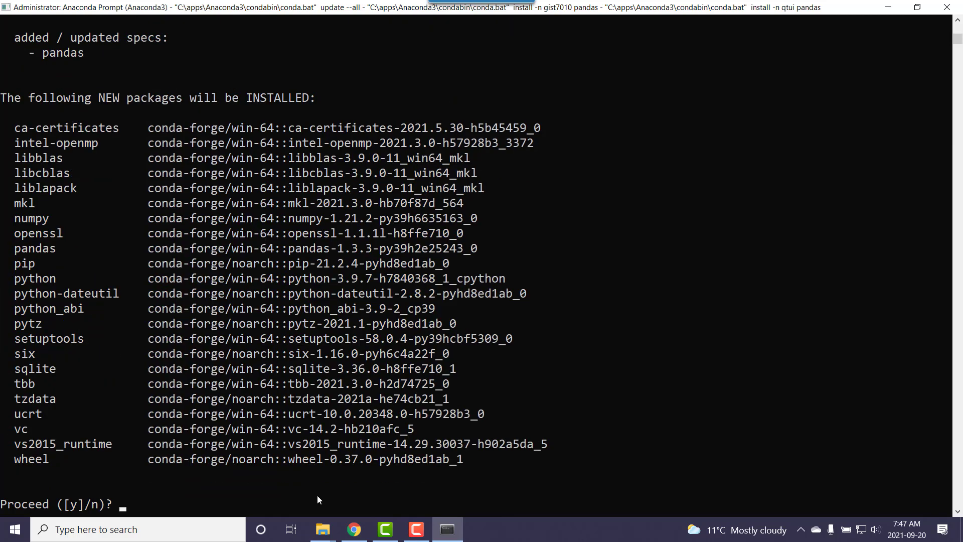
{"action": "type", "text": "y"}
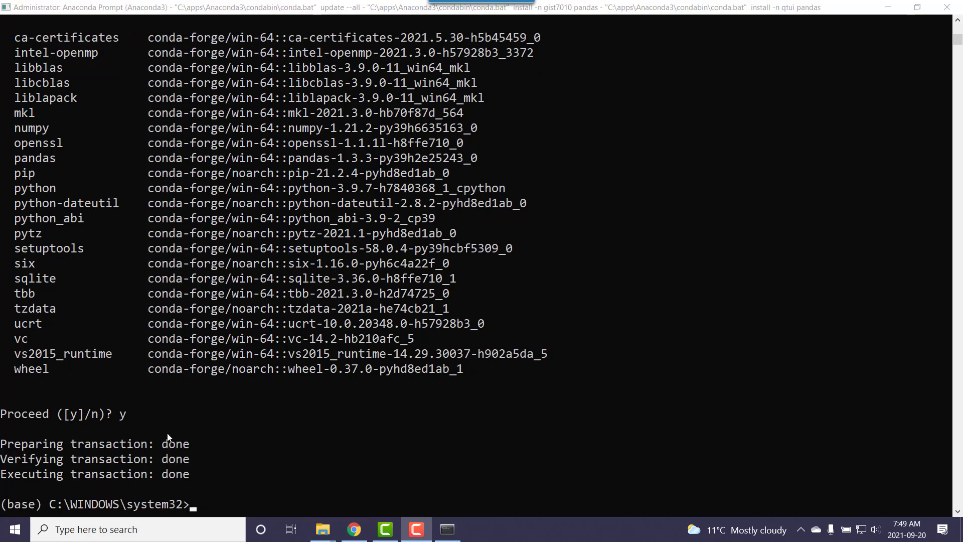
{"action": "type", "text": "conda install -n qtui pandas"}
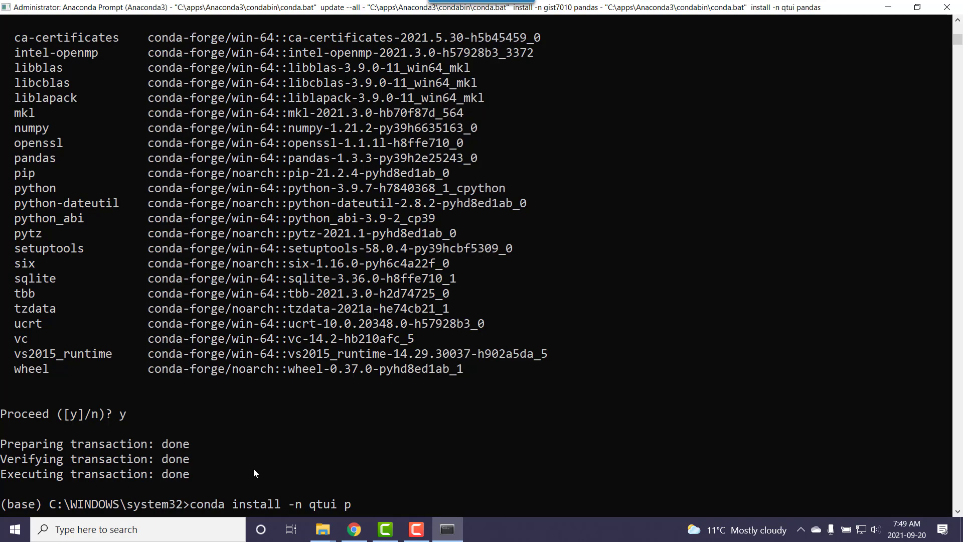
Confirm the qtui pandas install, then run and confirm 'conda install -n qtui pyside2'
{"action": "type", "text": "yside2"}
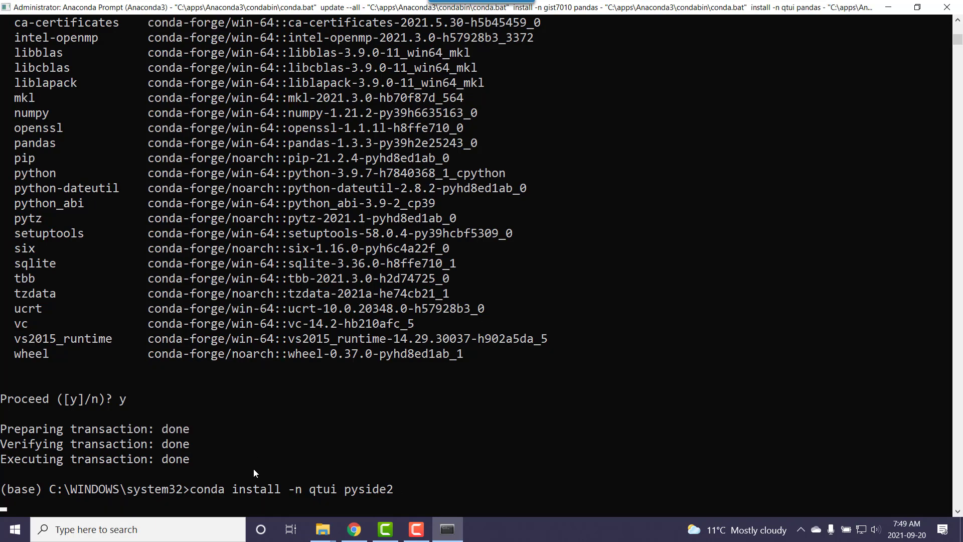
{"action": "mouse_move", "coordinate": [369, 459]}
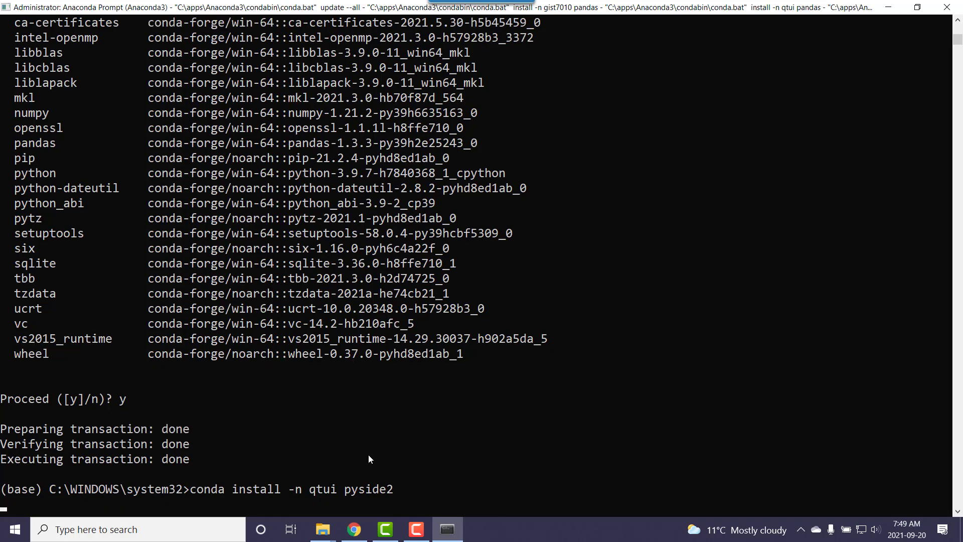
{"action": "key", "text": "enter"}
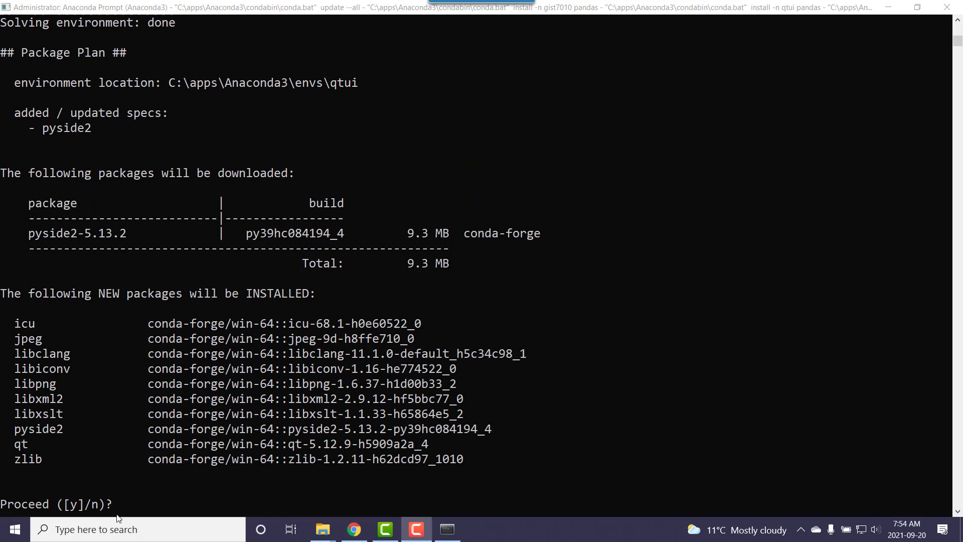
{"action": "type", "text": "y"}
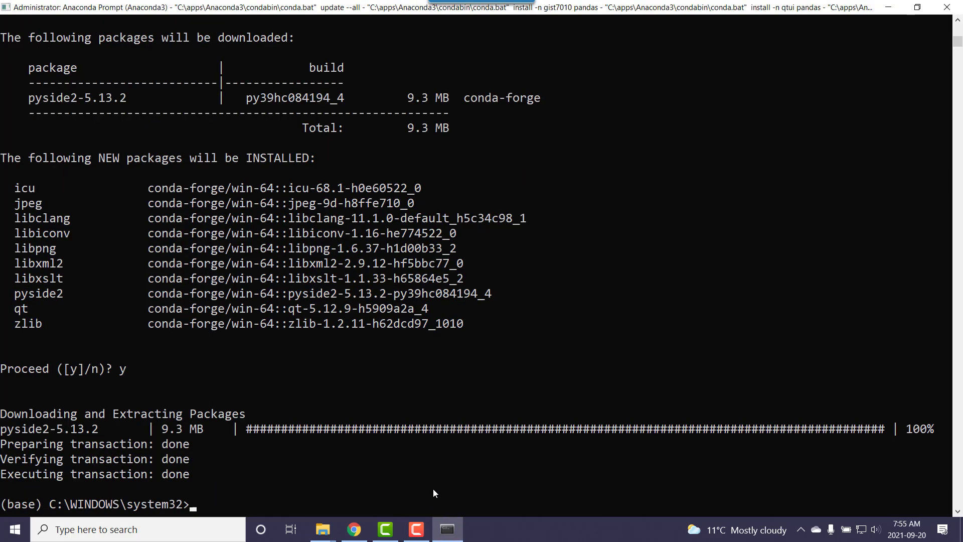
{"action": "type", "text": "python --version"}
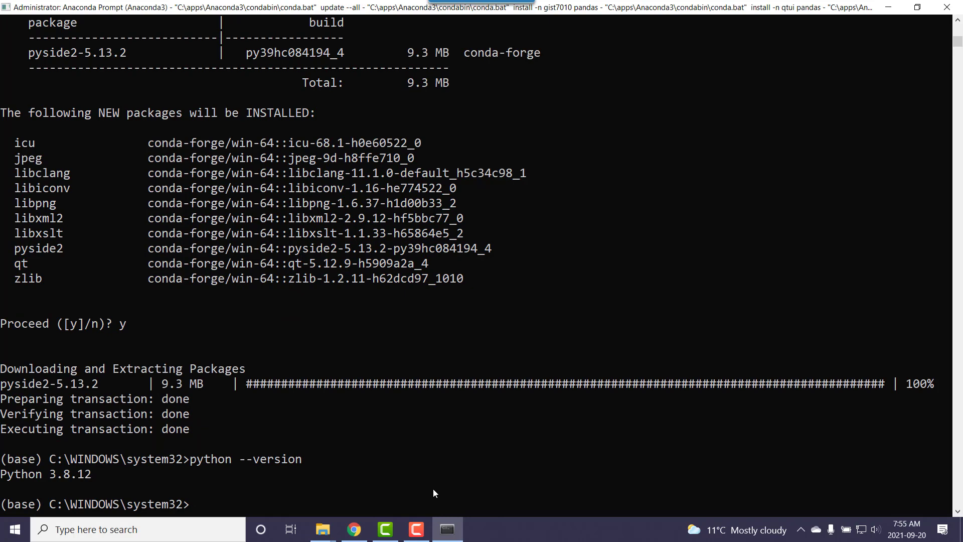
Activate gist7010 and run python --version, reporting Python 3.9.7
{"action": "type", "text": "conda"}
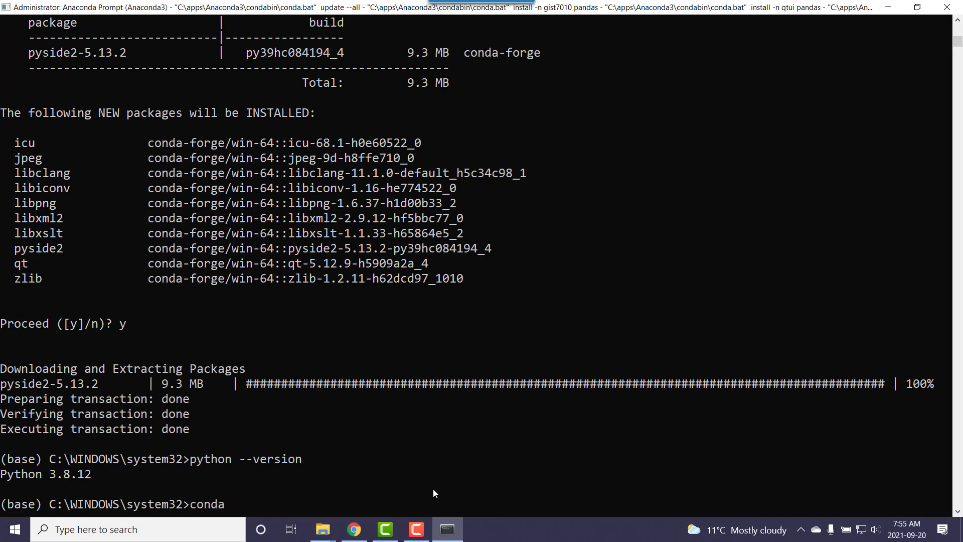
{"action": "type", "text": "activar"}
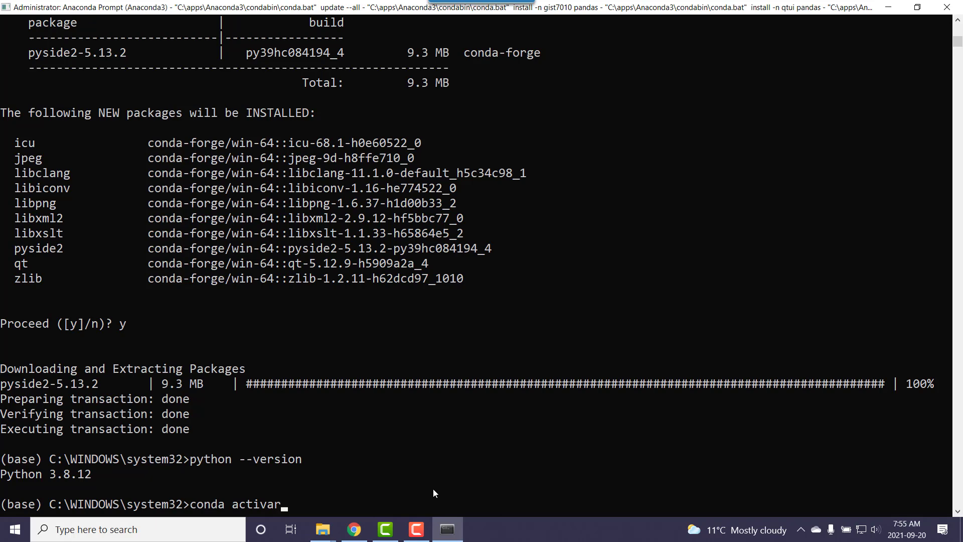
{"action": "type", "text": "e"}
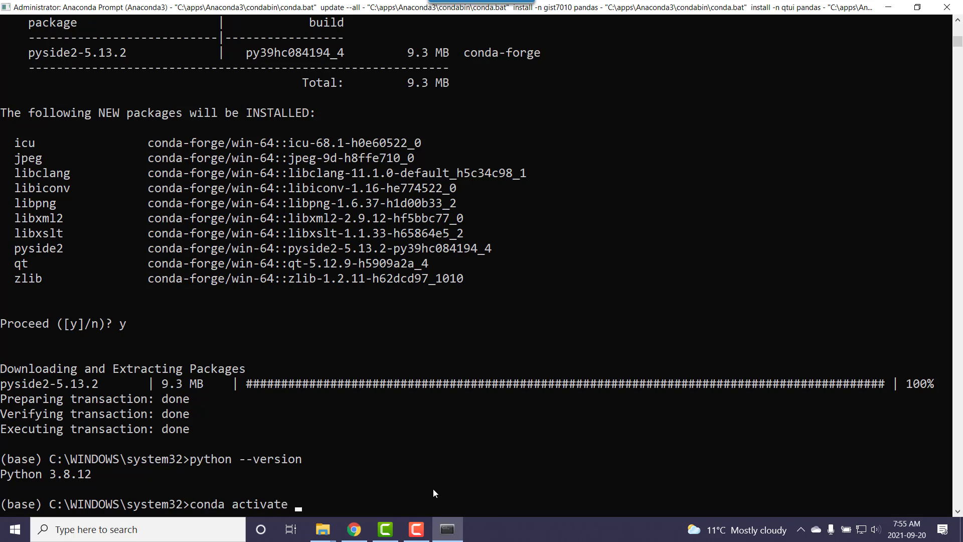
{"action": "type", "text": "gist"}
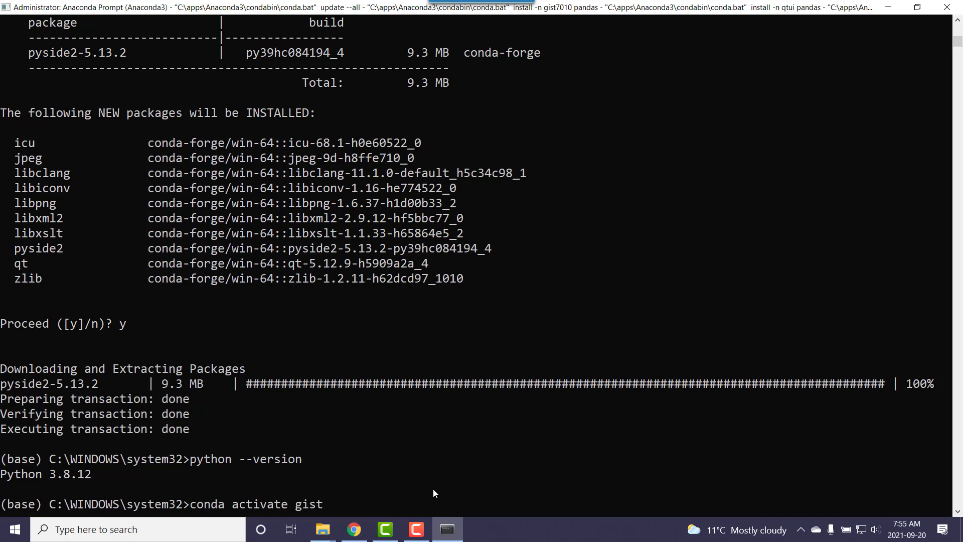
{"action": "type", "text": "7010"}
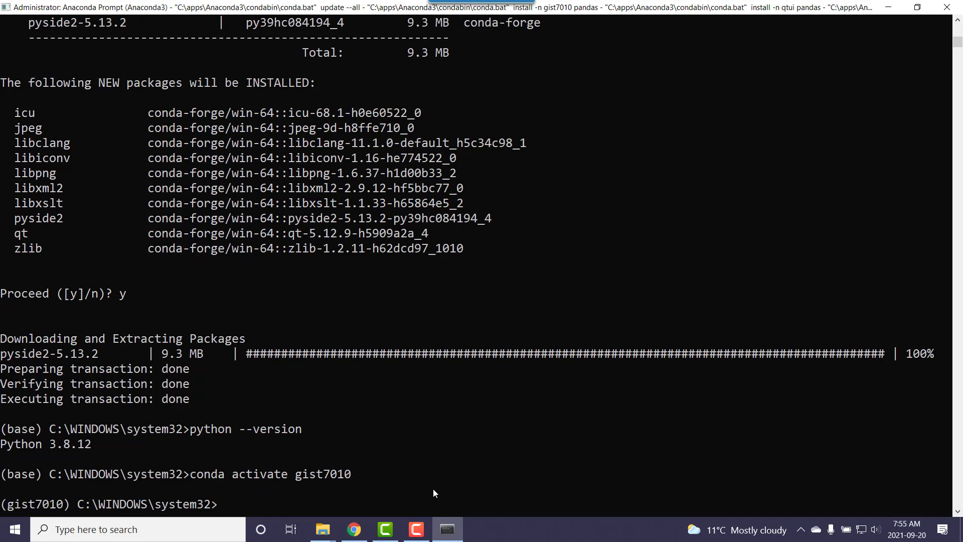
{"action": "mouse_move", "coordinate": [23, 516]}
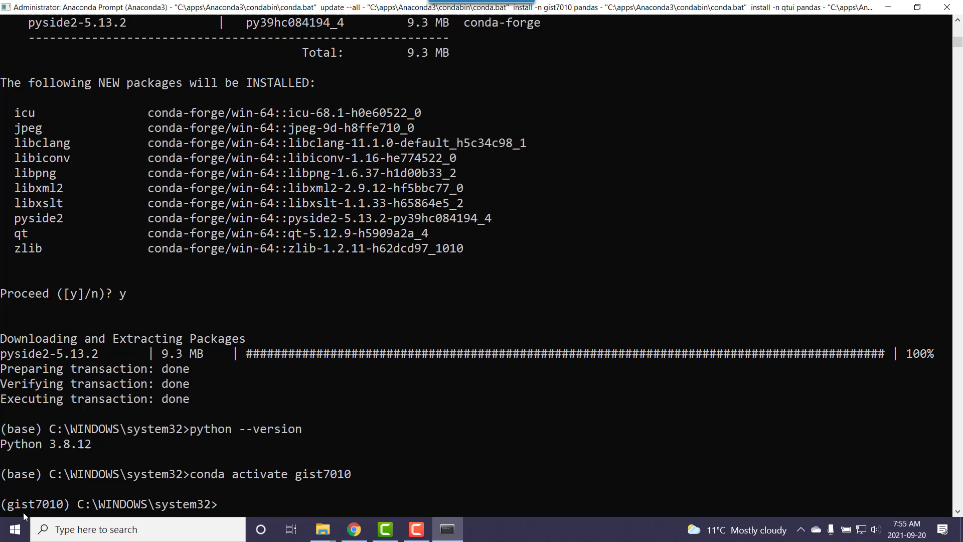
{"action": "mouse_move", "coordinate": [234, 510]}
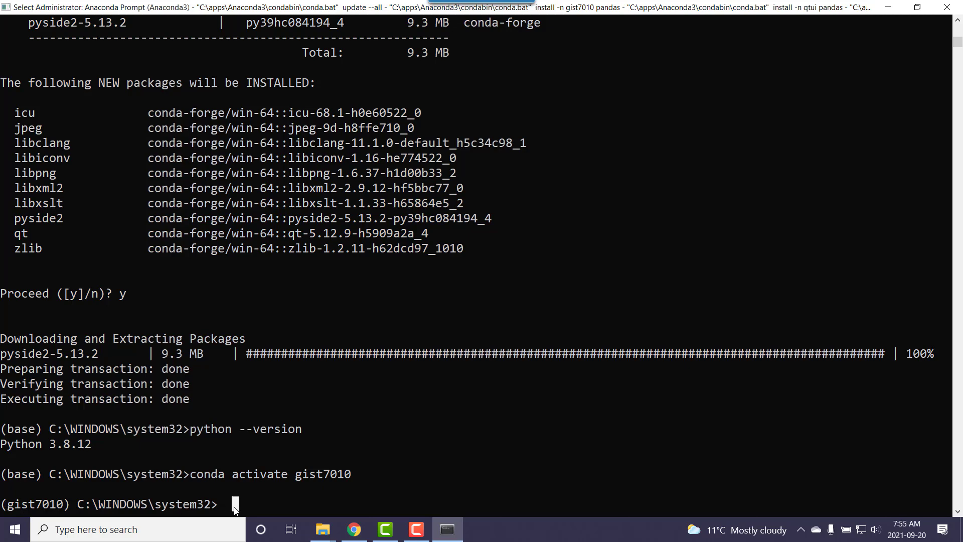
{"action": "type", "text": "conda activate gist7010"}
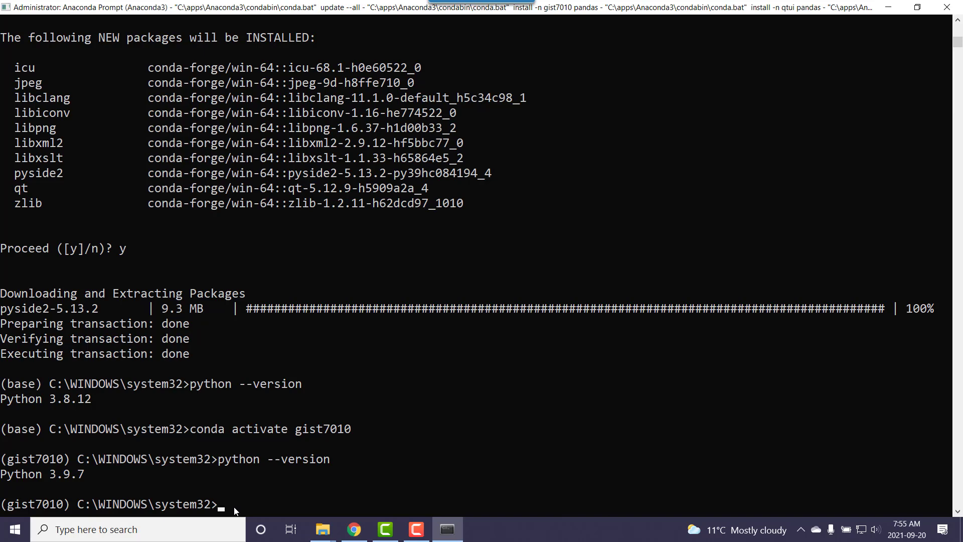
{"action": "type", "text": "python --version"}
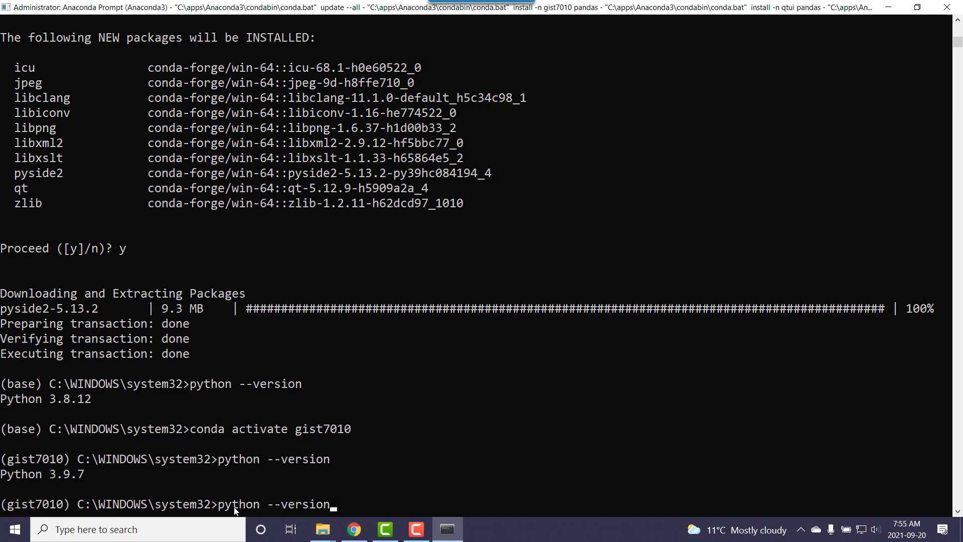
Activate qtui and run python --version, also reporting Python 3.9.7
{"action": "type", "text": "conda activate gis"}
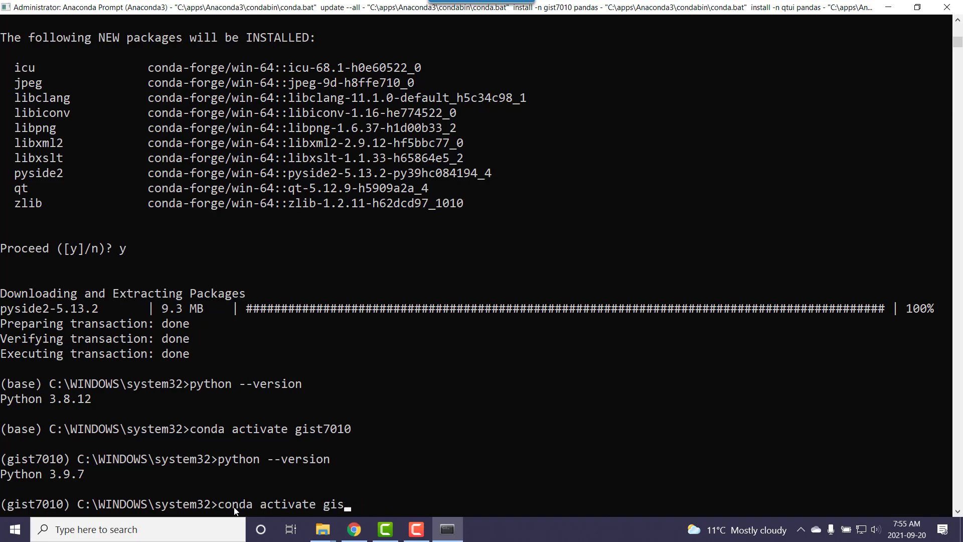
{"action": "type", "text": "q"}
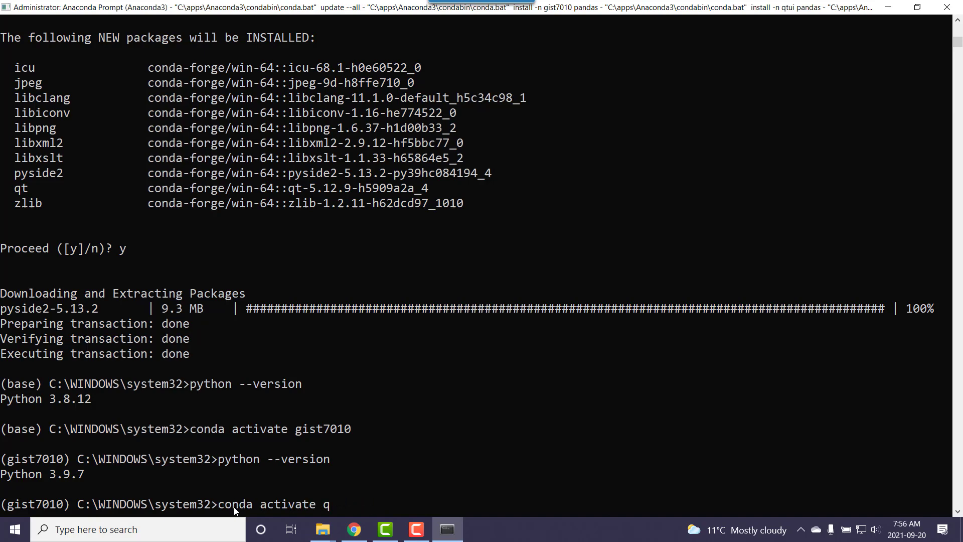
{"action": "type", "text": "tui"}
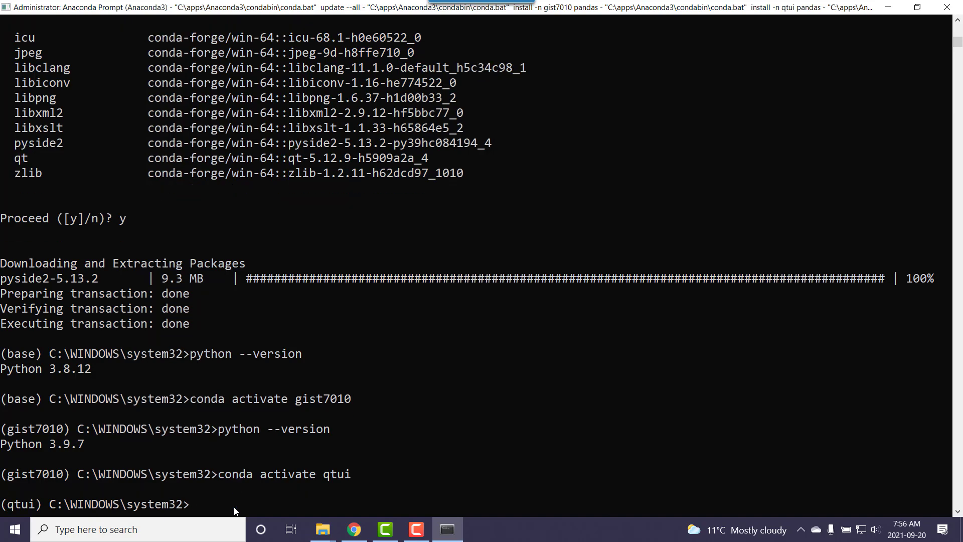
{"action": "type", "text": "python --version"}
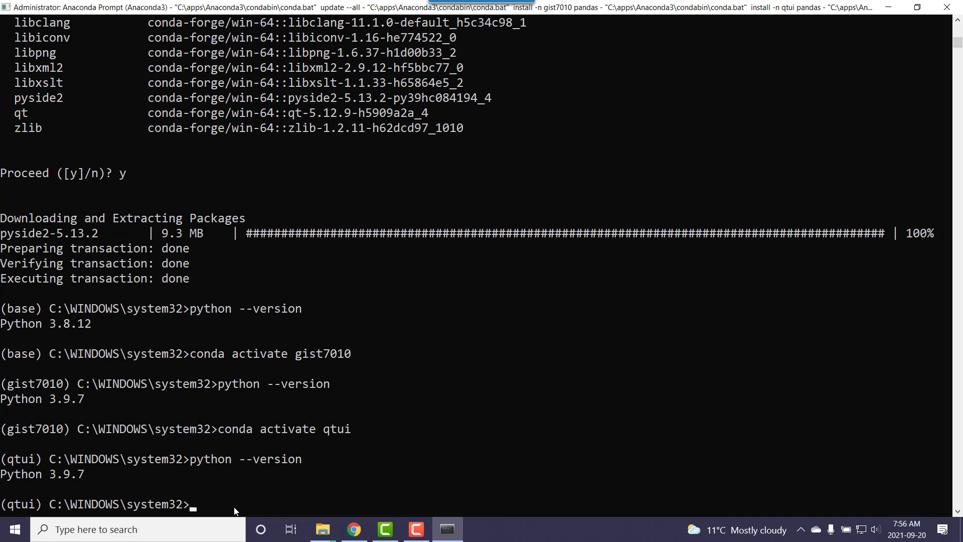
{"action": "mouse_move", "coordinate": [262, 456]}
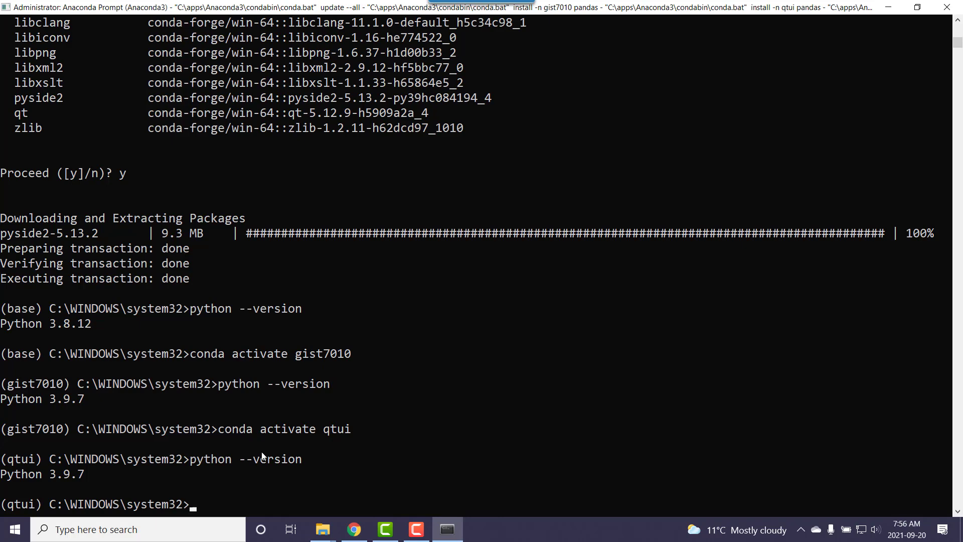